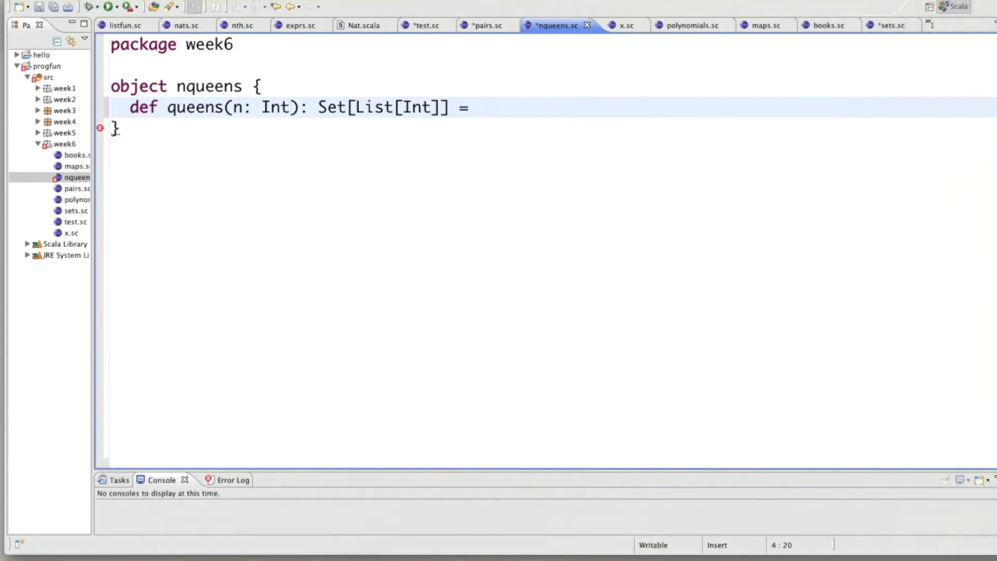
Step: Add a nested placeQueens(k: Int): Set[List[Int]] stub inside queens' braces, returning placeQueens(n)
text({})
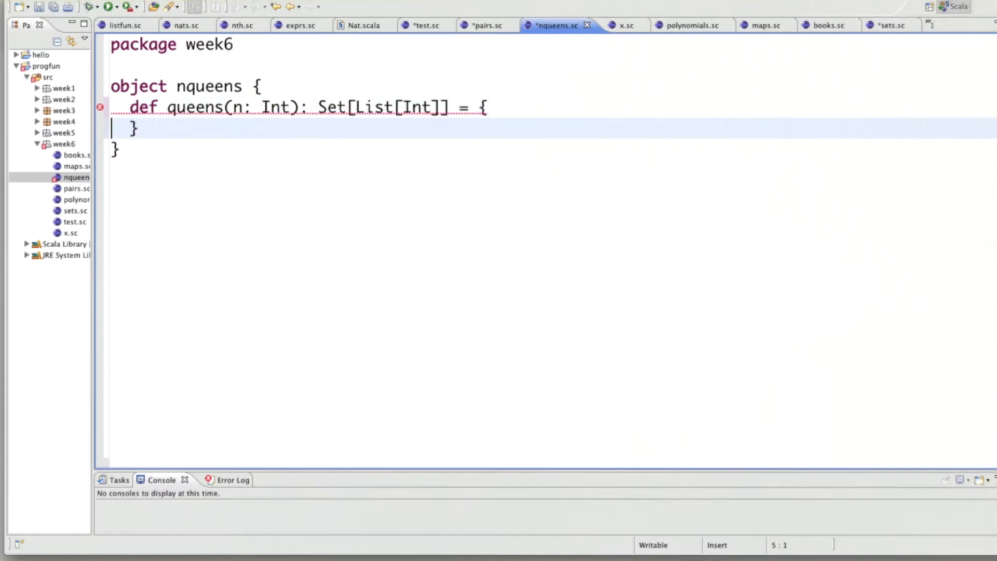
text(def)
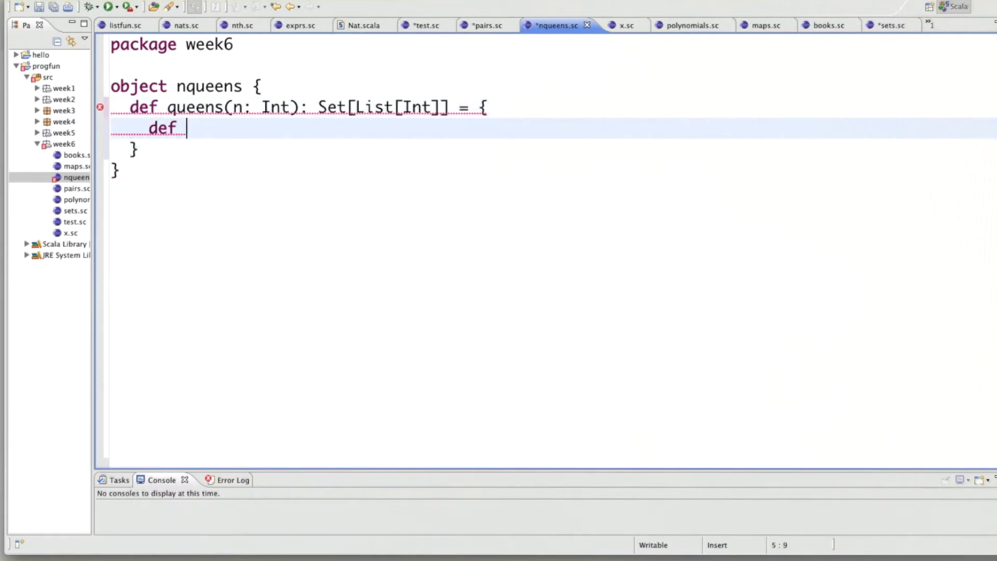
text(placeQueen)
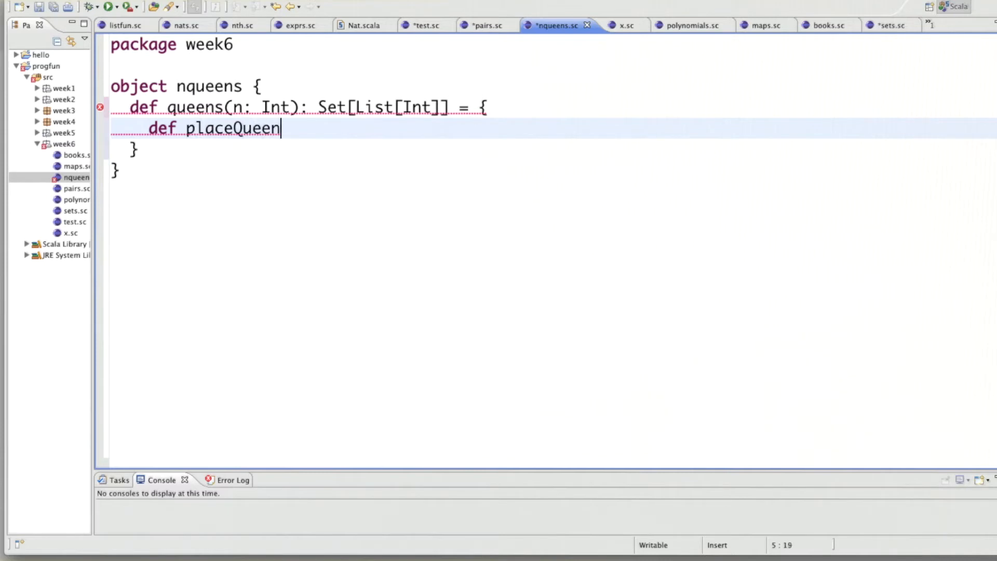
text(s(k:)
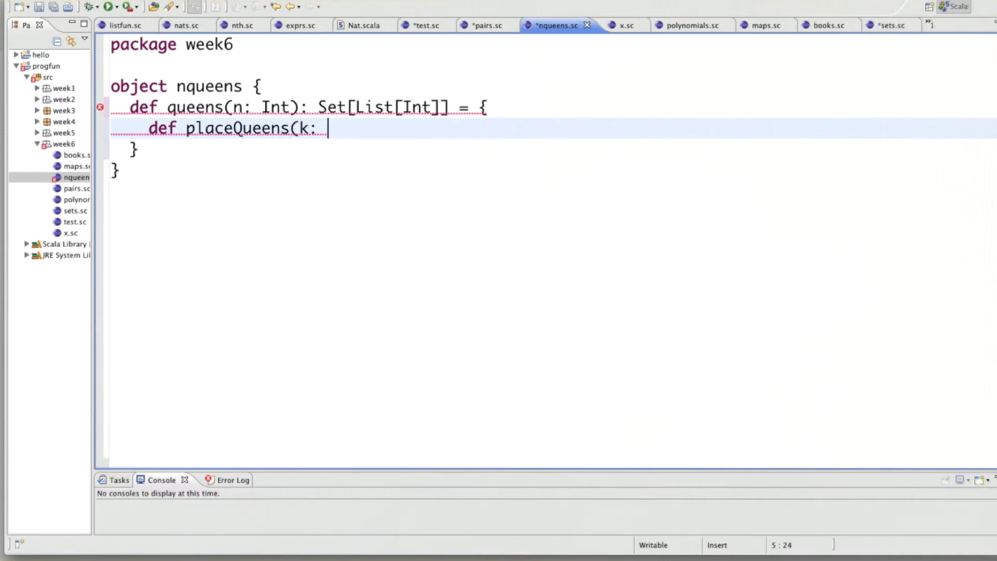
text(Int))
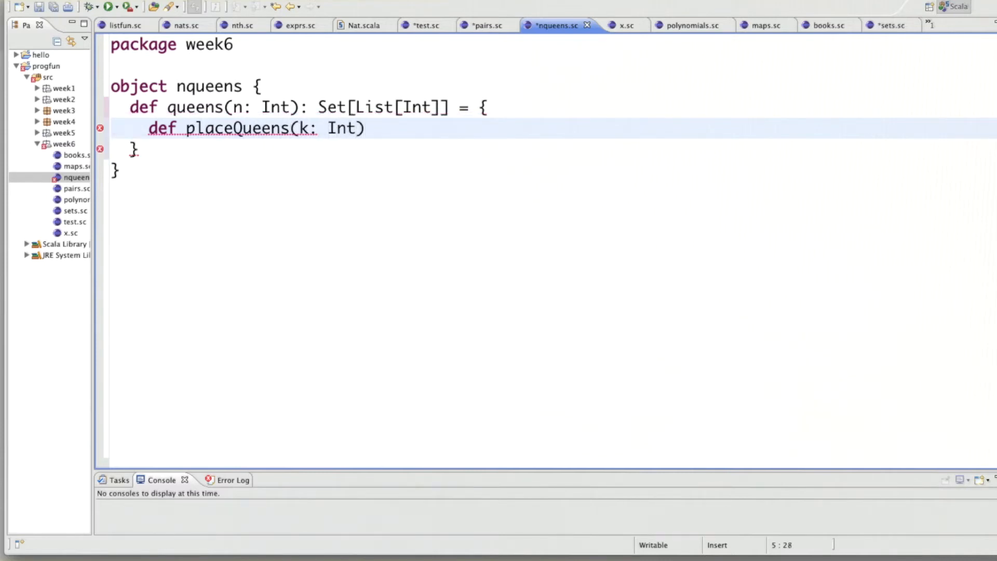
text(:)
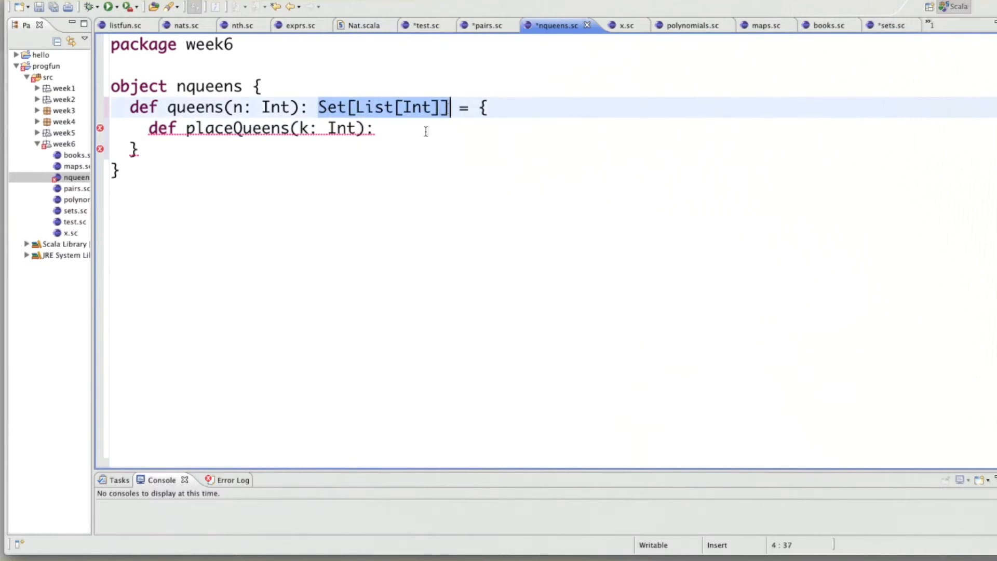
text(Set[List[Int]] = ???)
text(p)
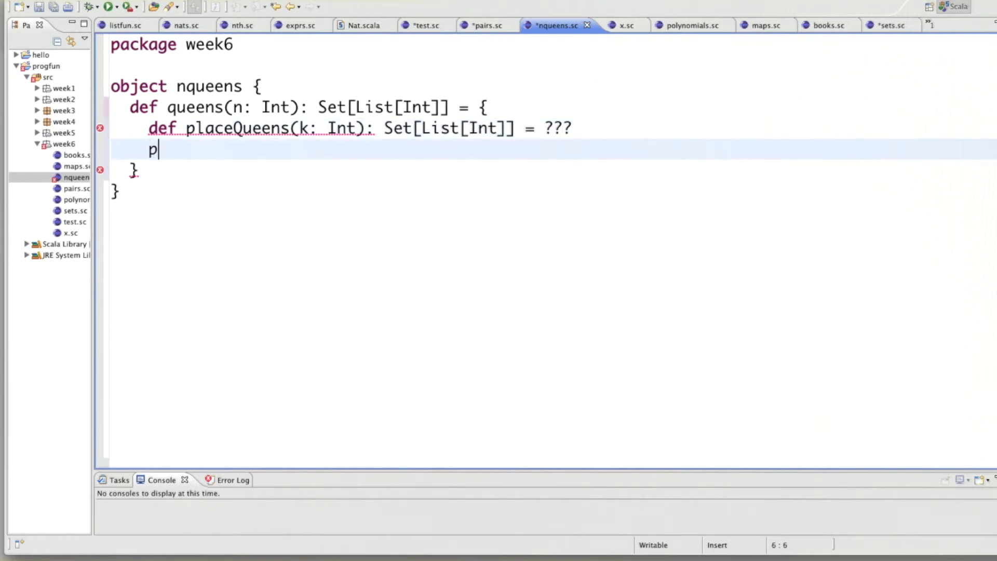
text(laceQueens)
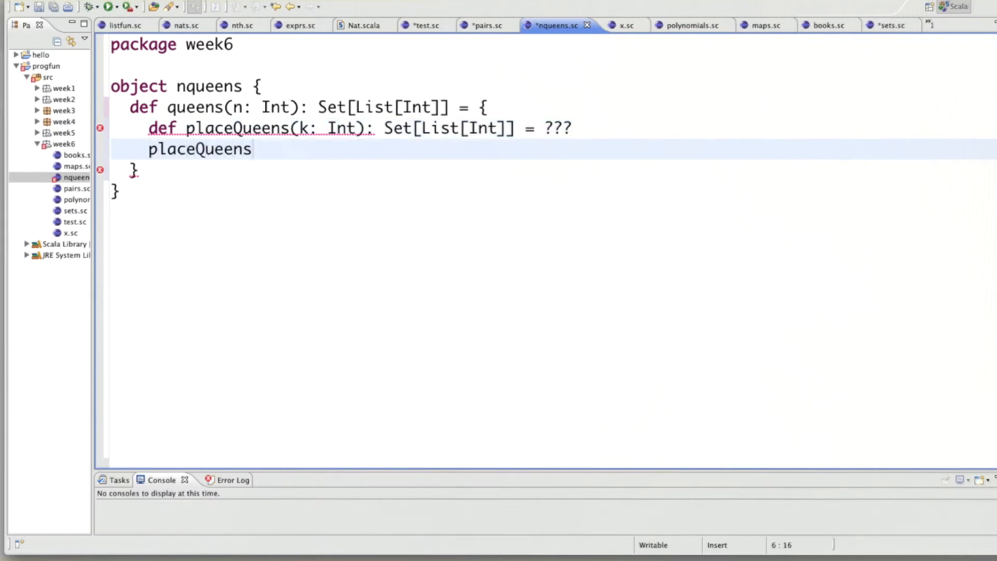
text((n))
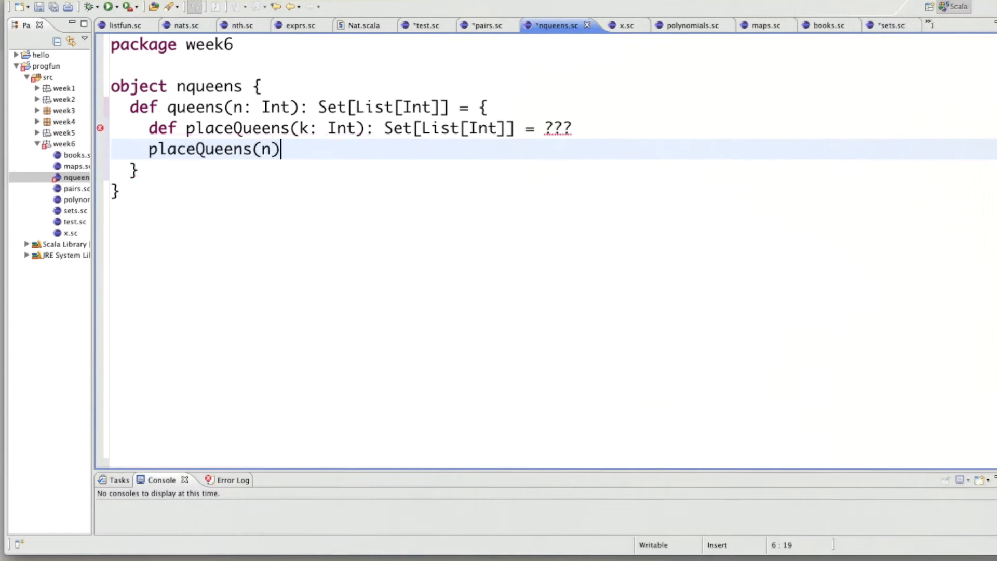
mouse_move(591, 110)
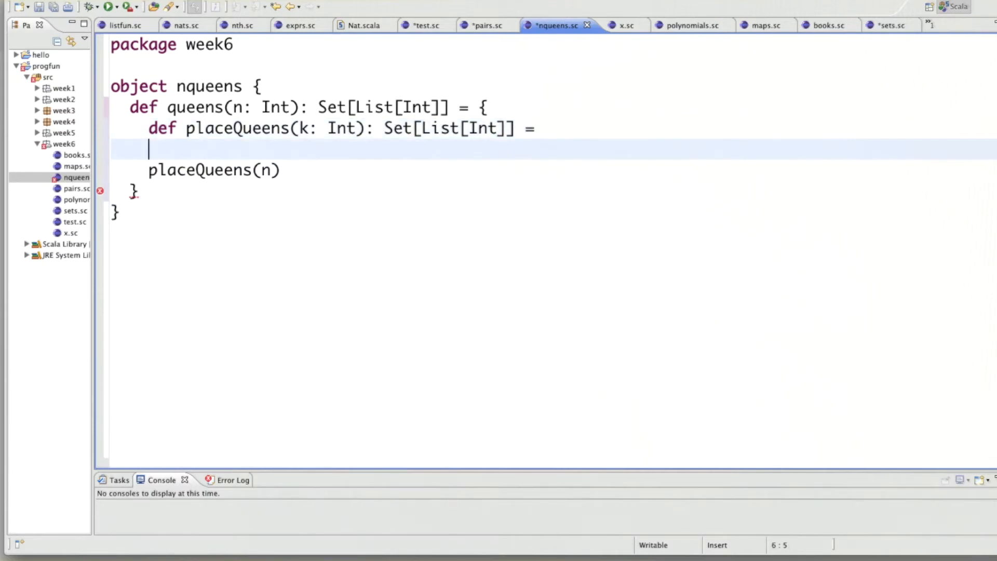
Step: Add the base case if (k == 0) Set(List()) and an else line to placeQueens
text(if ()
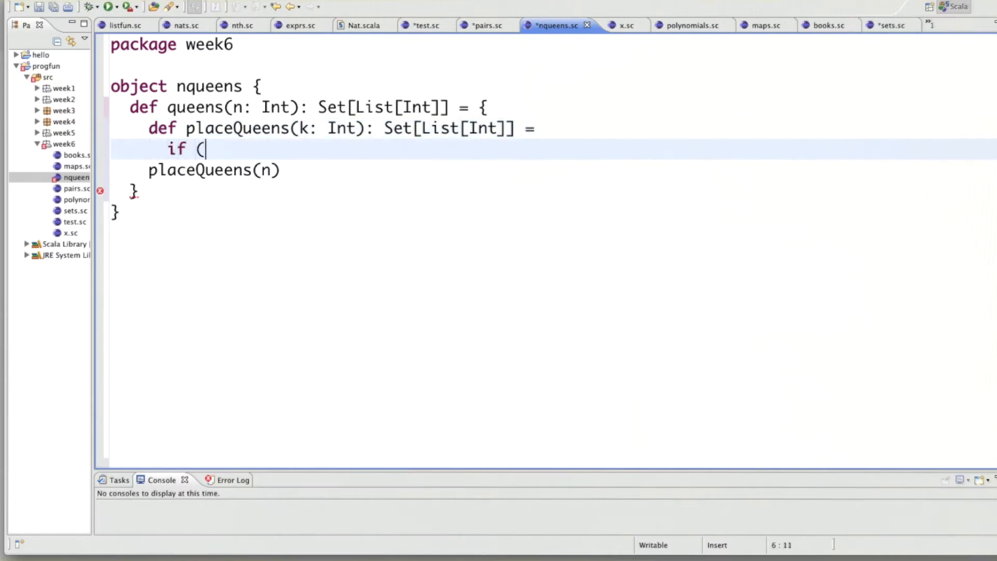
text(k =)
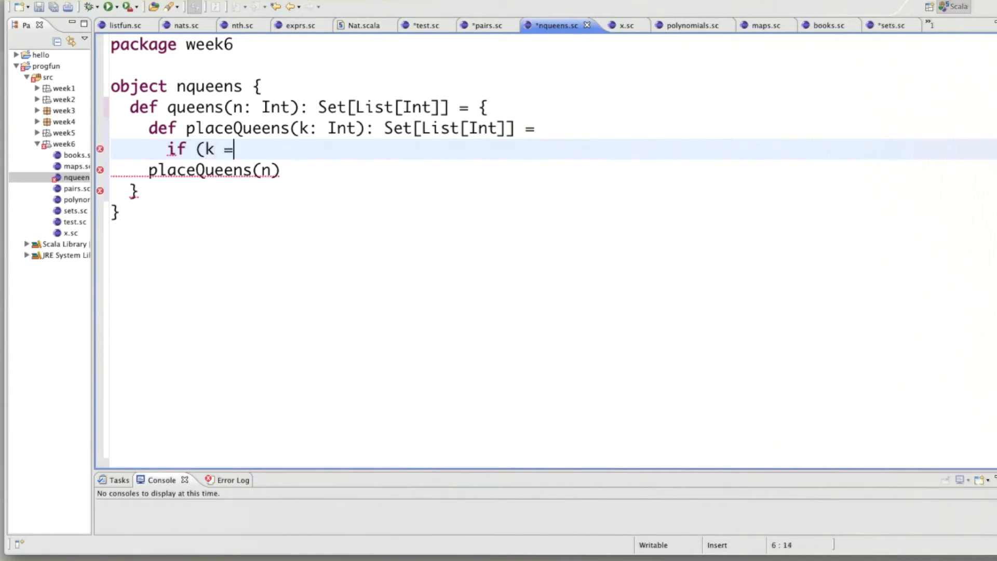
text(= 0)
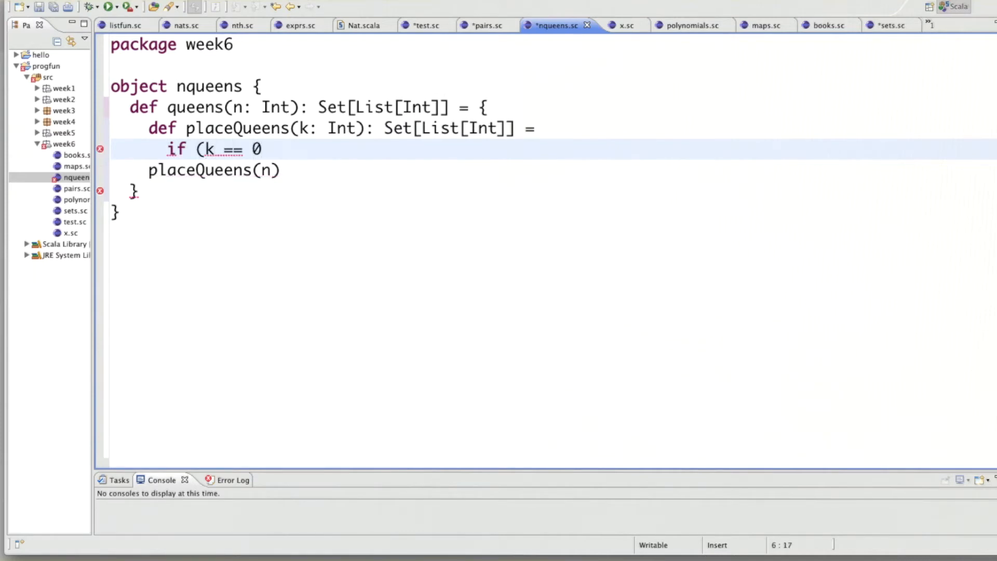
text())
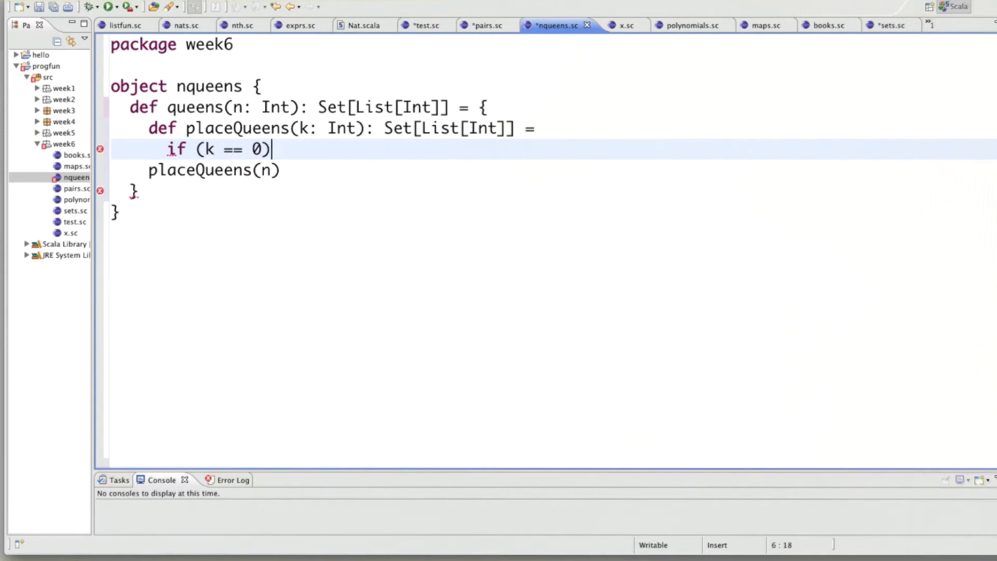
text(Set()
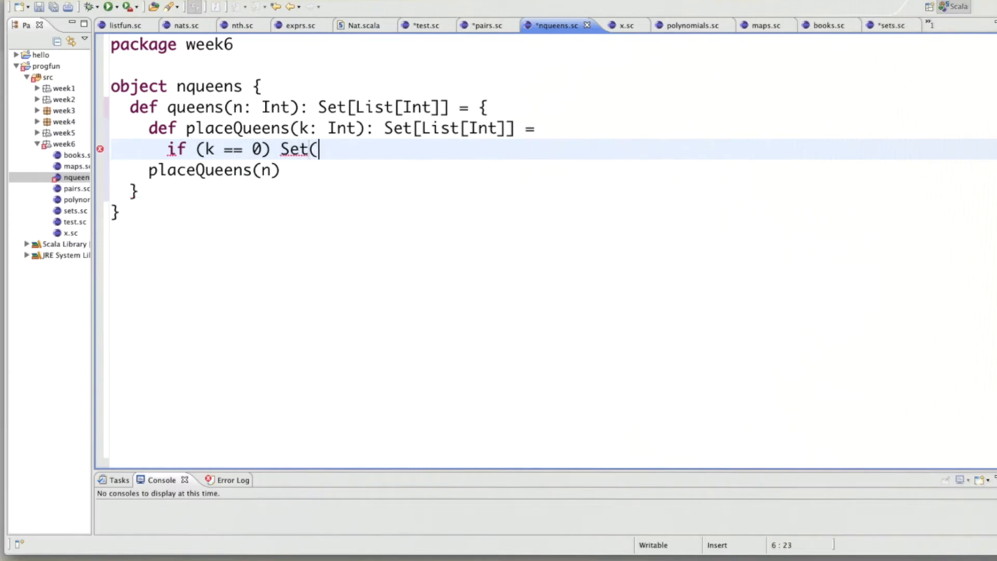
text())
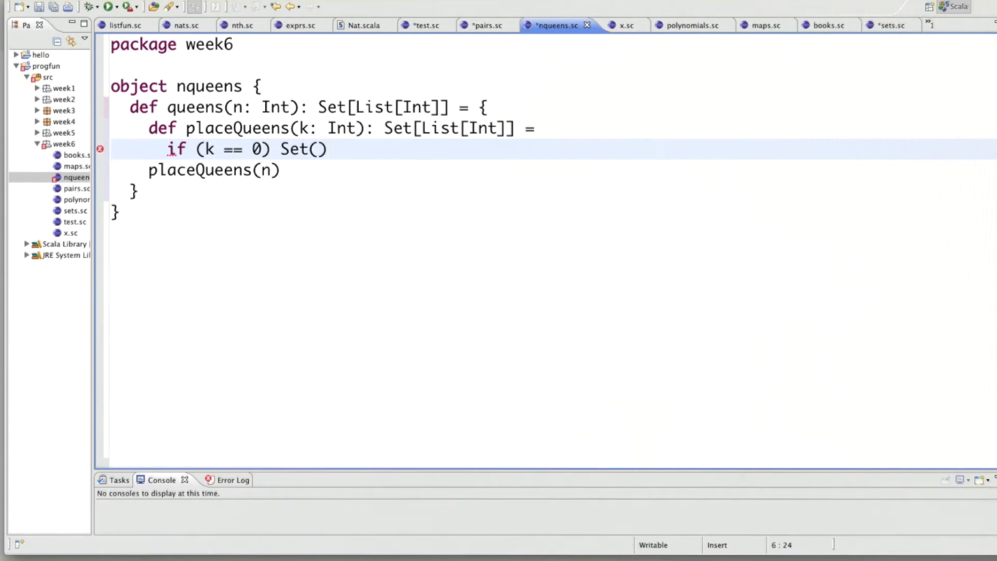
text(List)
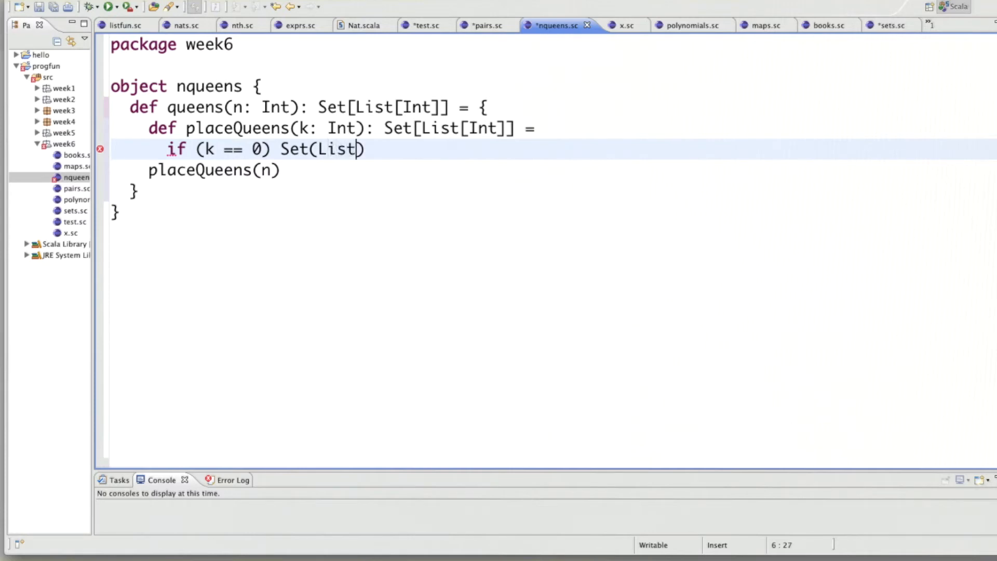
text(())
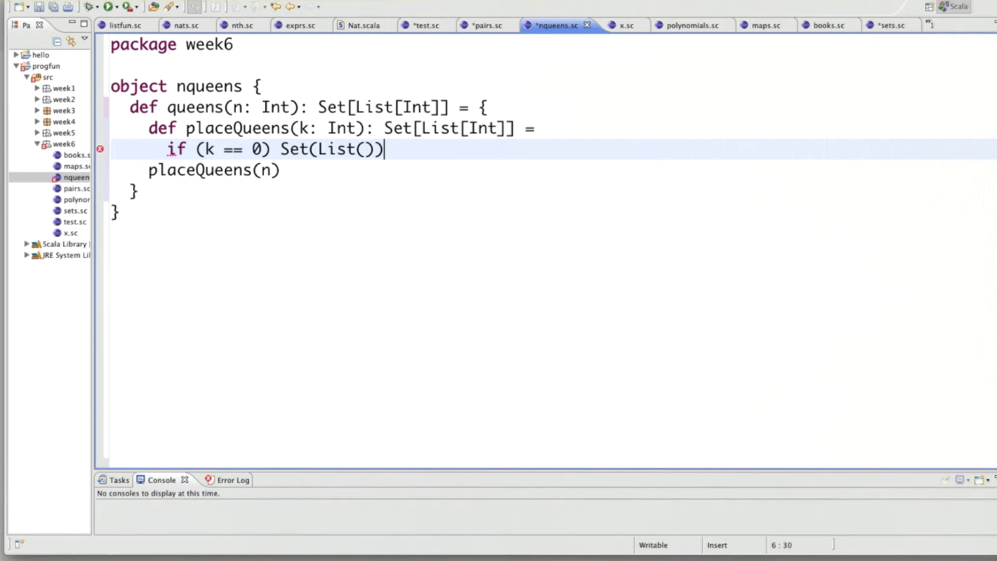
text(else)
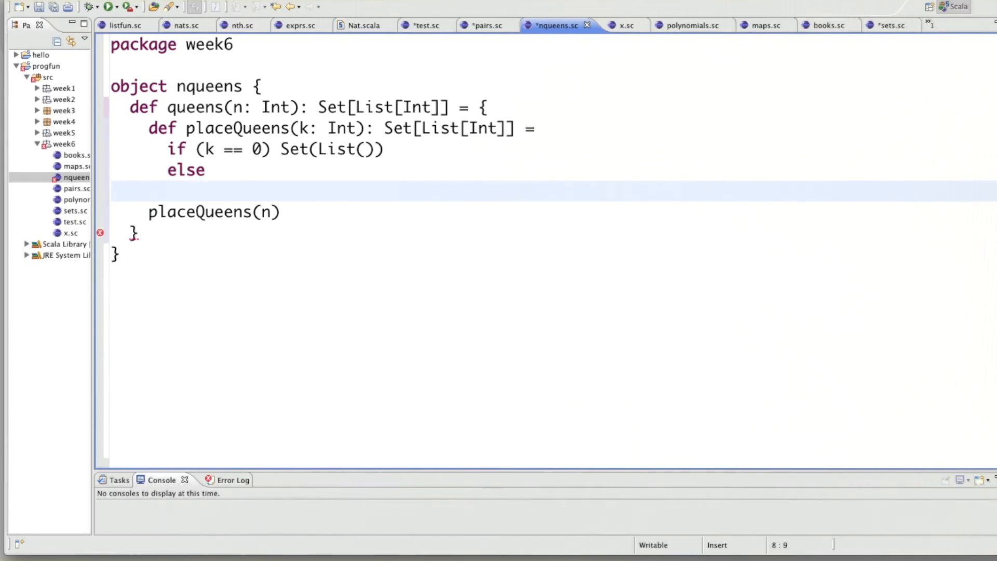
Step: Start a for block with generators queens <- placeQueens(...) and col <- 0 until n
text(for)
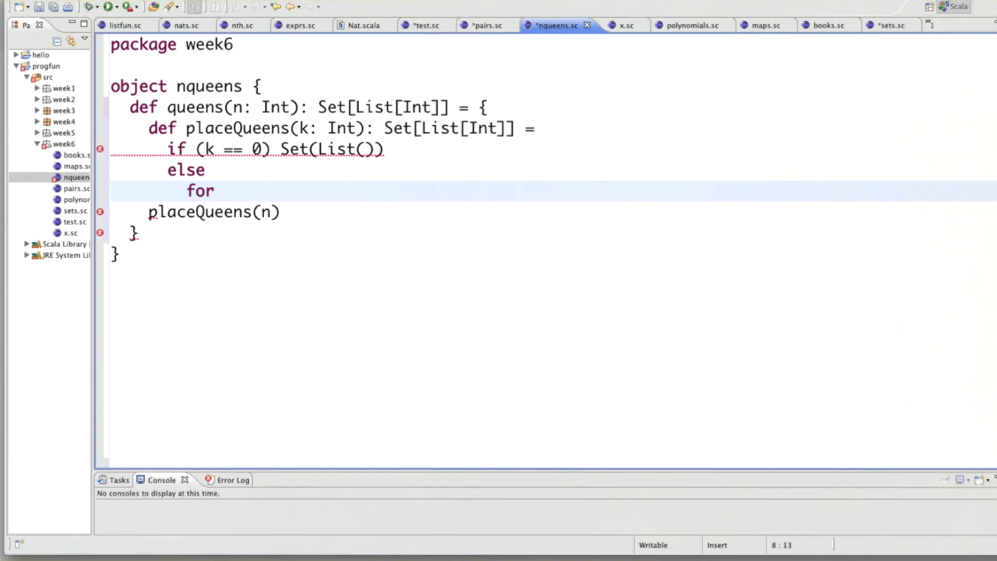
text({)
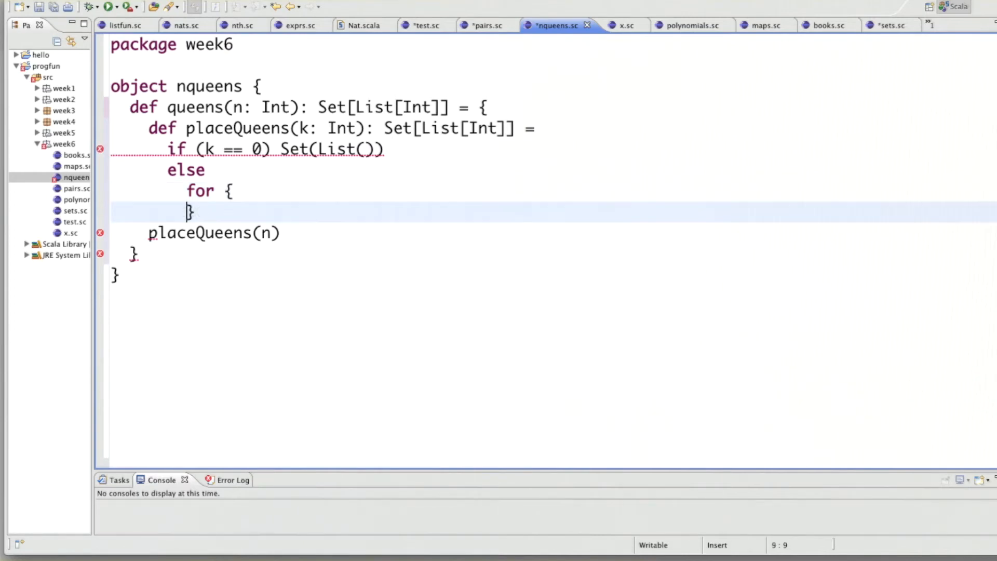
text(q)
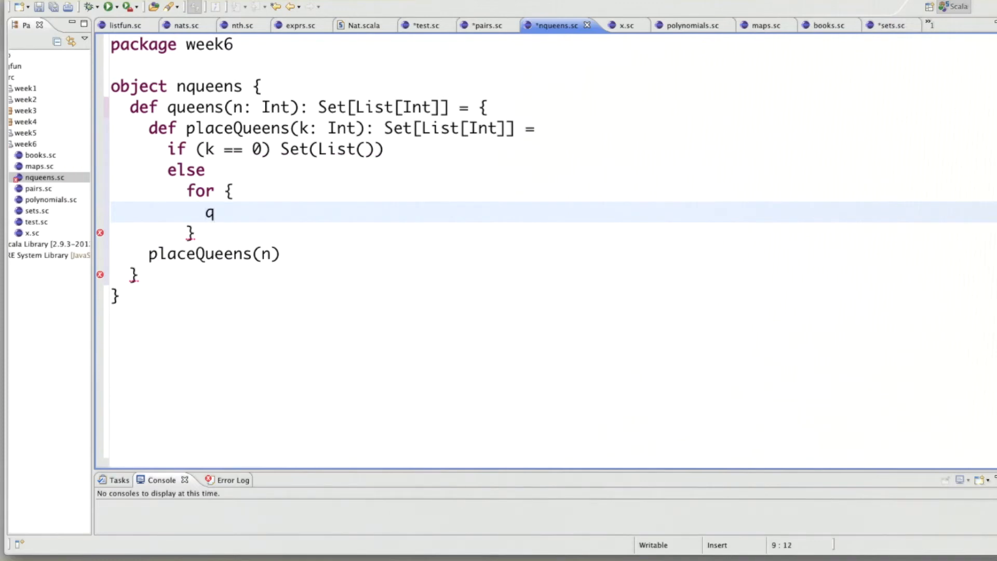
text(ueens <-)
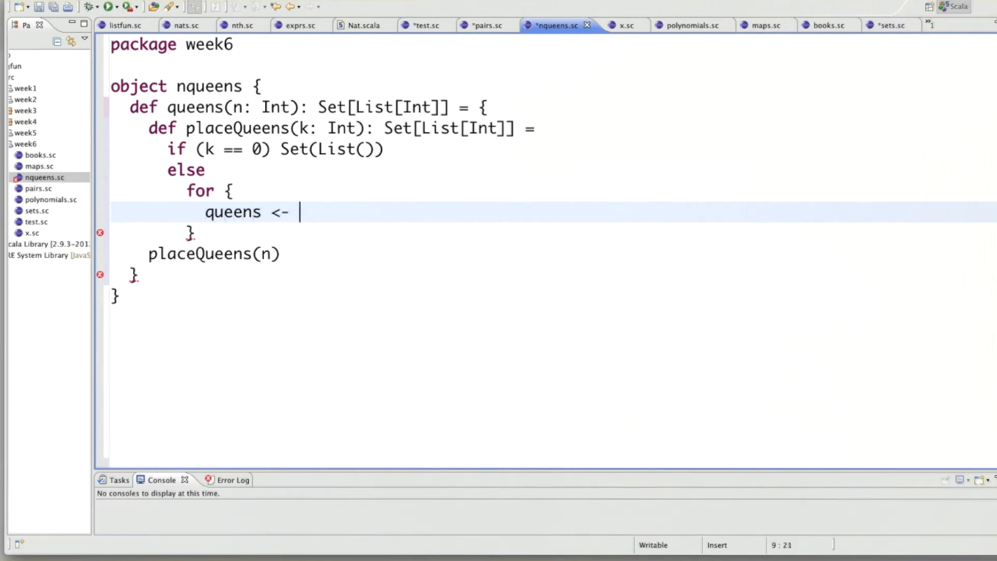
text(placeQueens(k - 1)
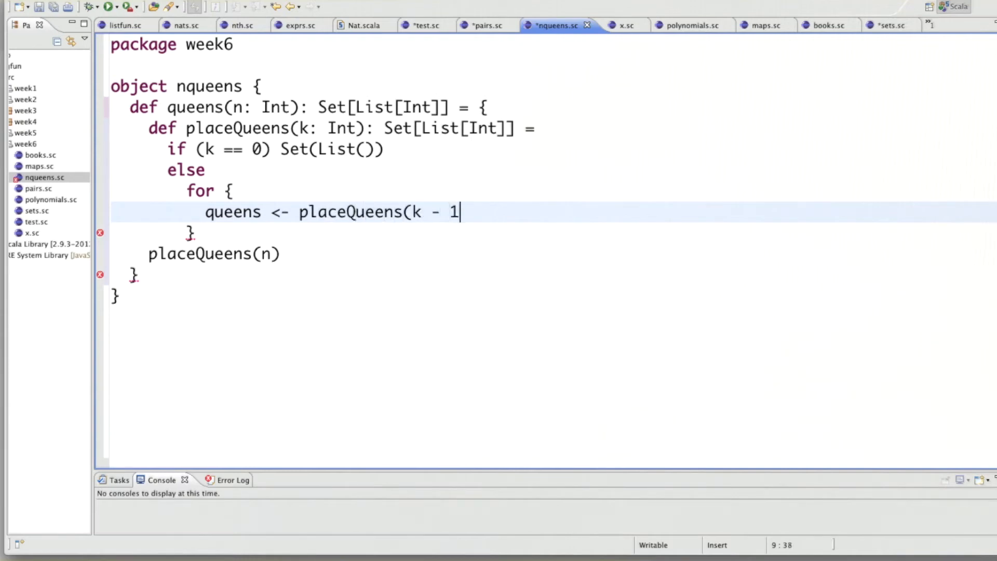
text())
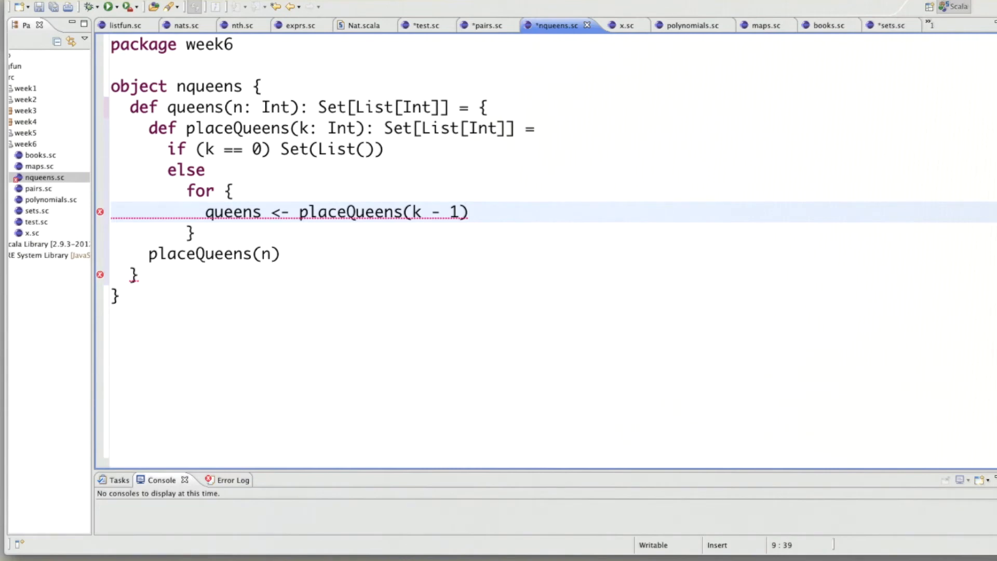
key(enter)
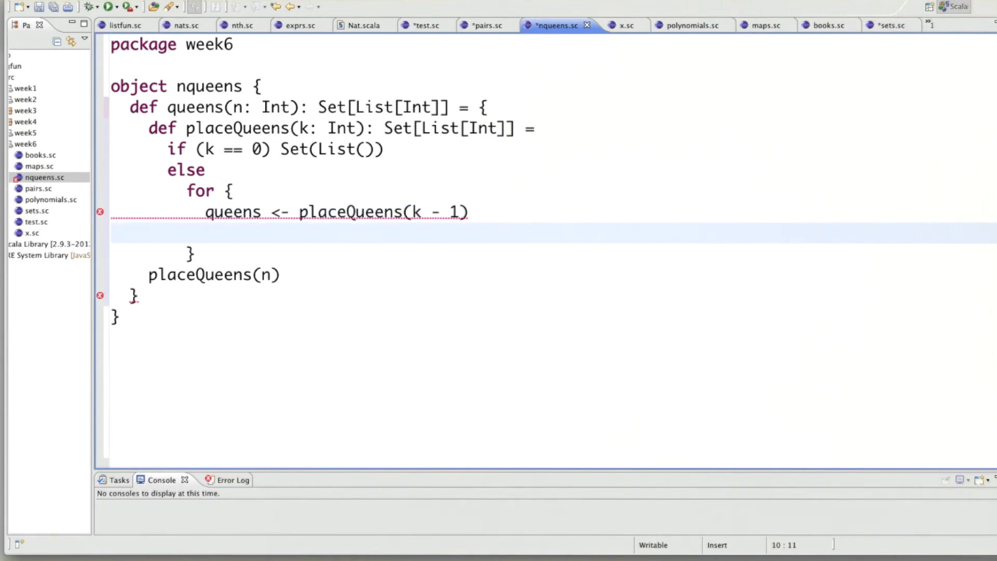
text(col <-)
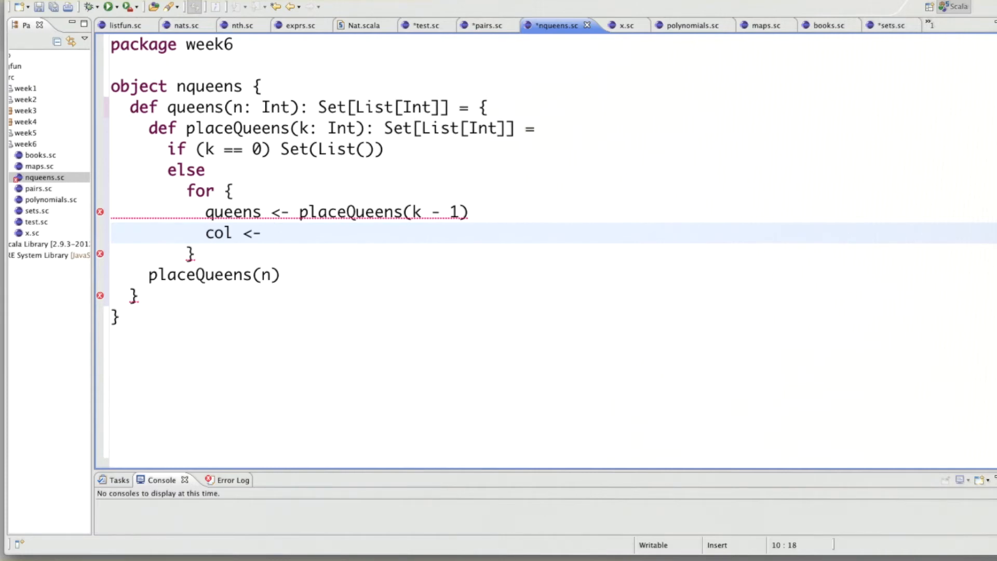
text(0)
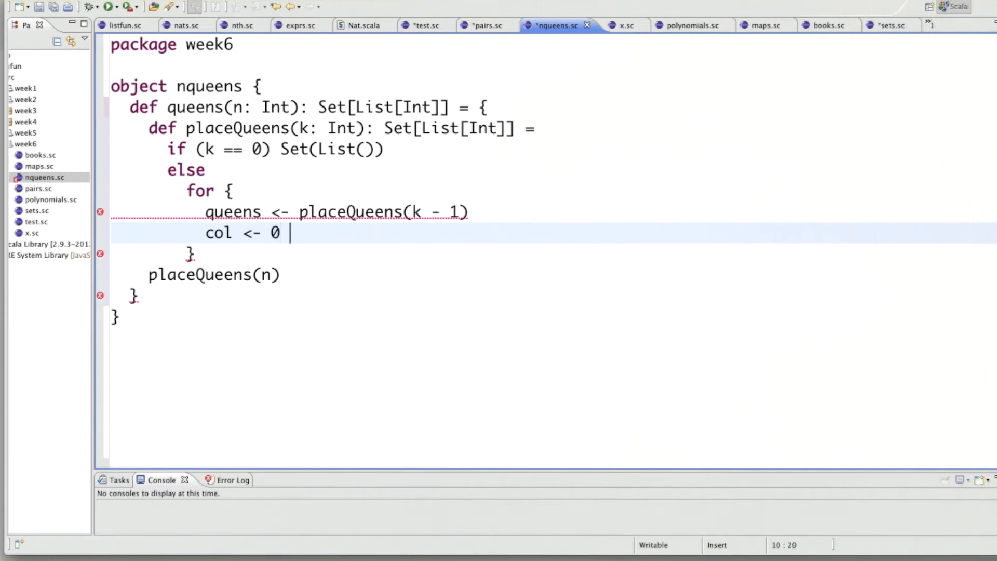
text(until)
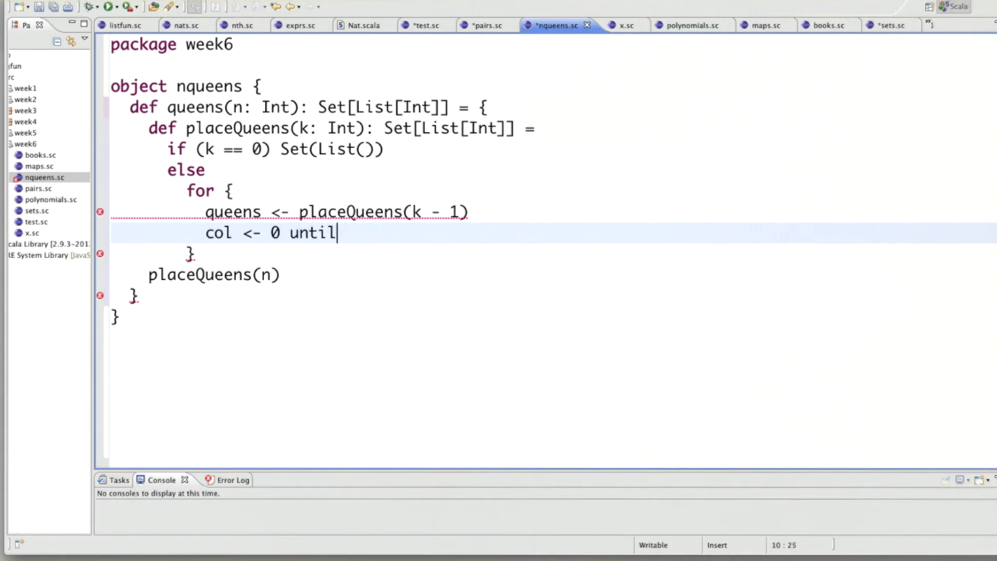
text(n)
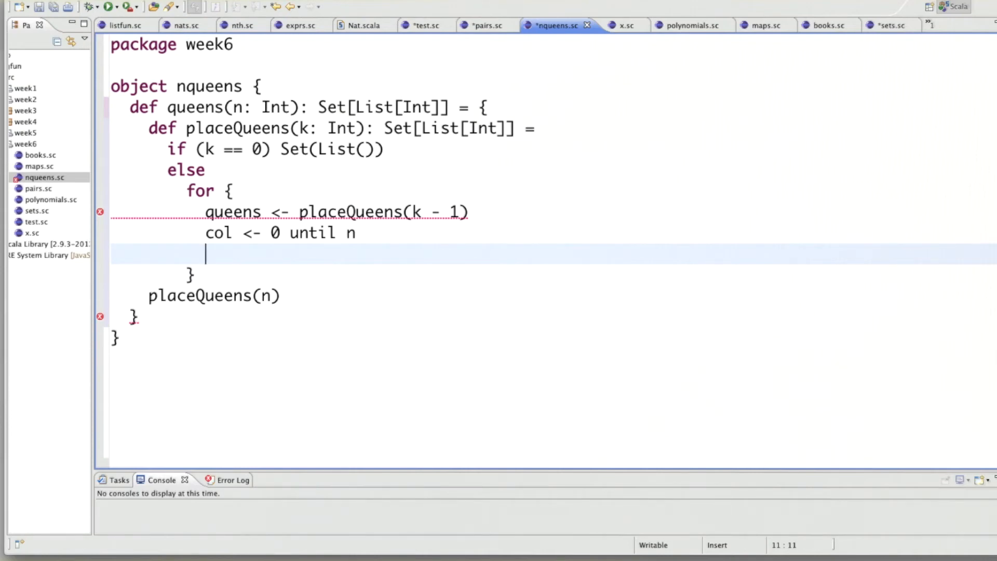
Step: Filter columns with if isSafe(col, queens) and begin the yield col :: clause
text(if)
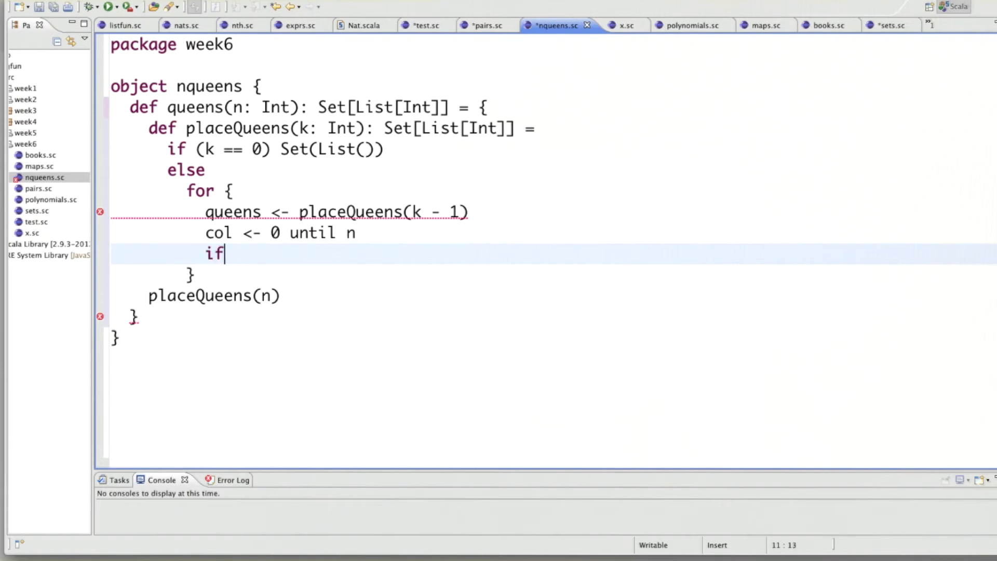
text(isSa)
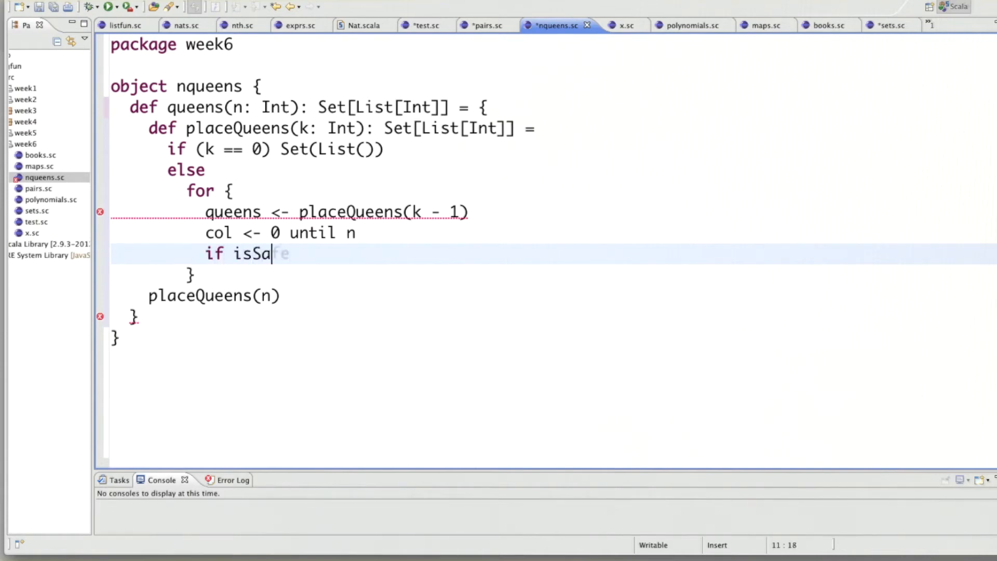
text(fe()
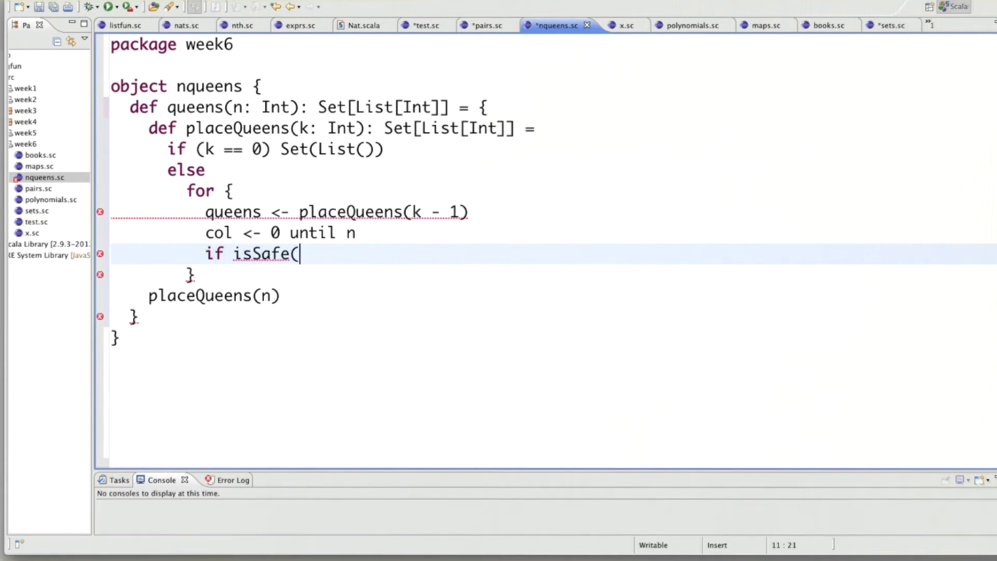
text(col,)
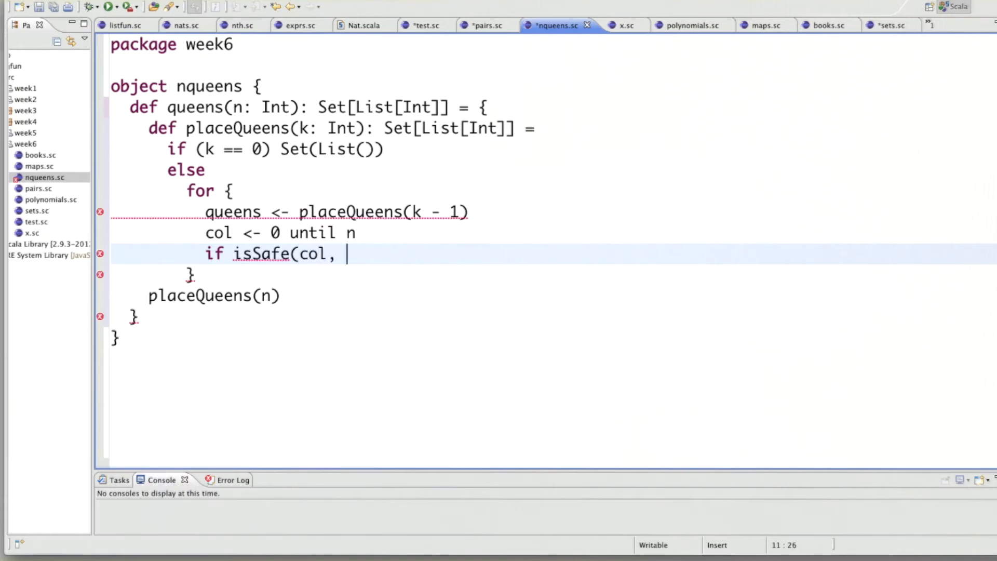
text(queens)
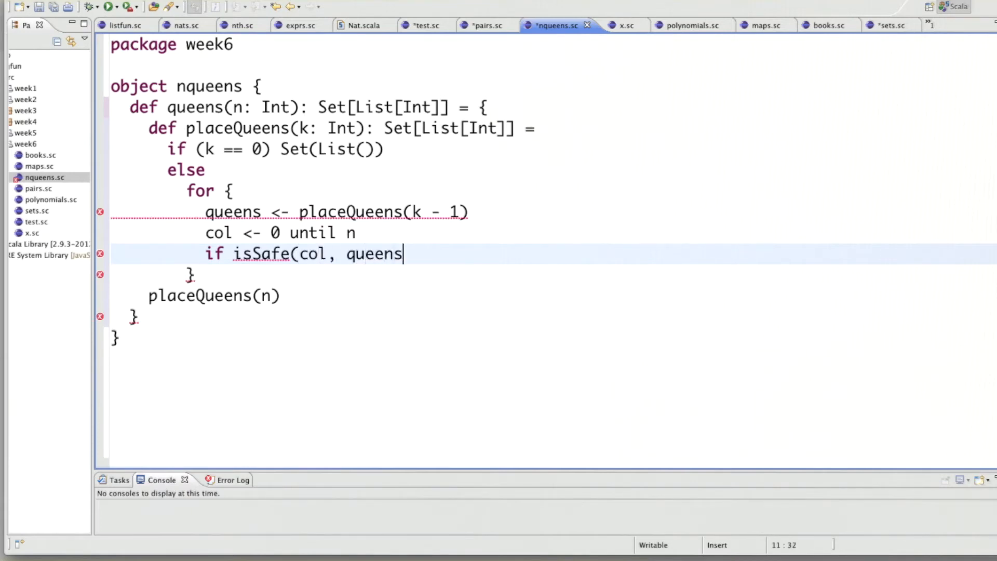
text())
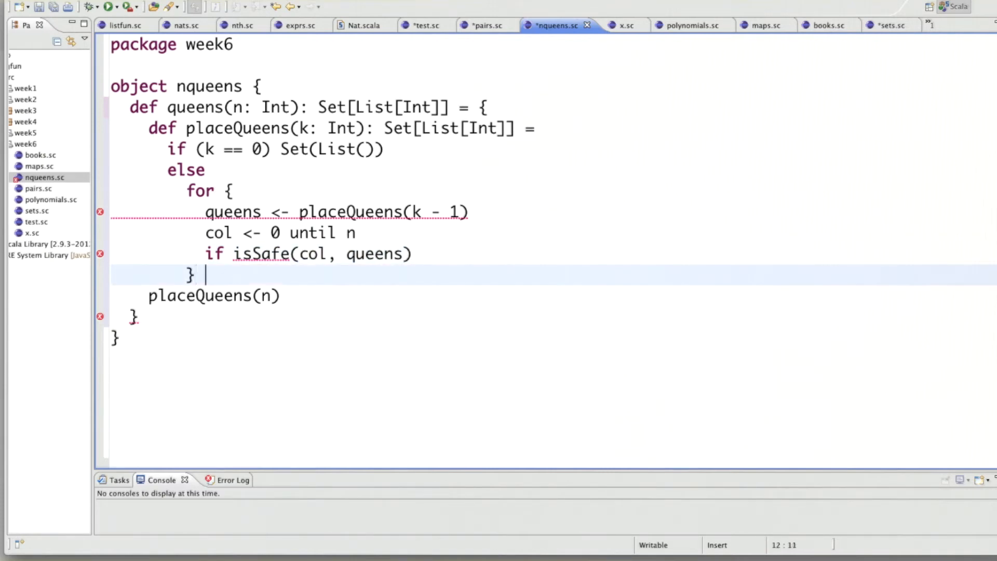
text(yield)
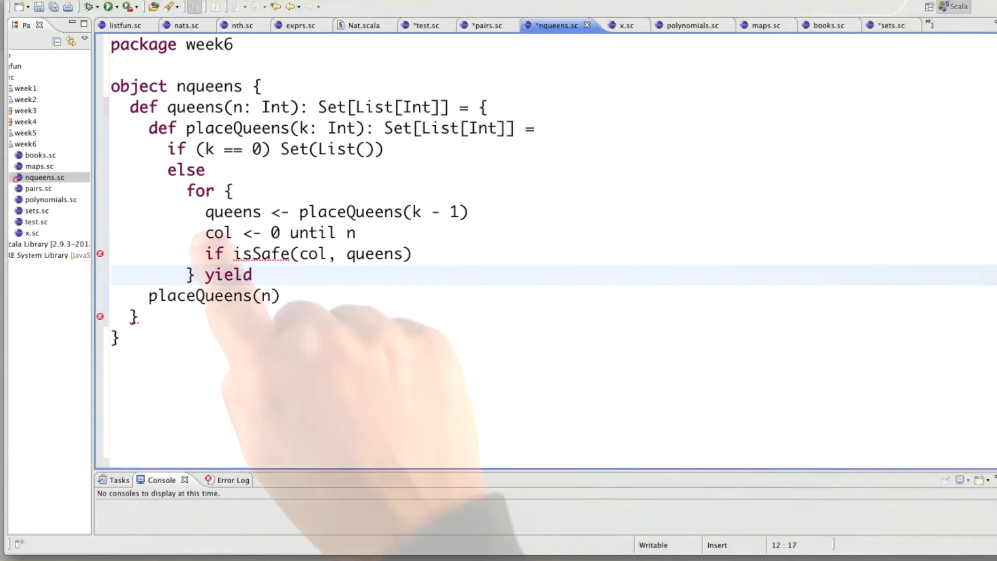
text(col :: queens)
text(def isSafe(col: Int, queens: List[Int]): Boolean =)
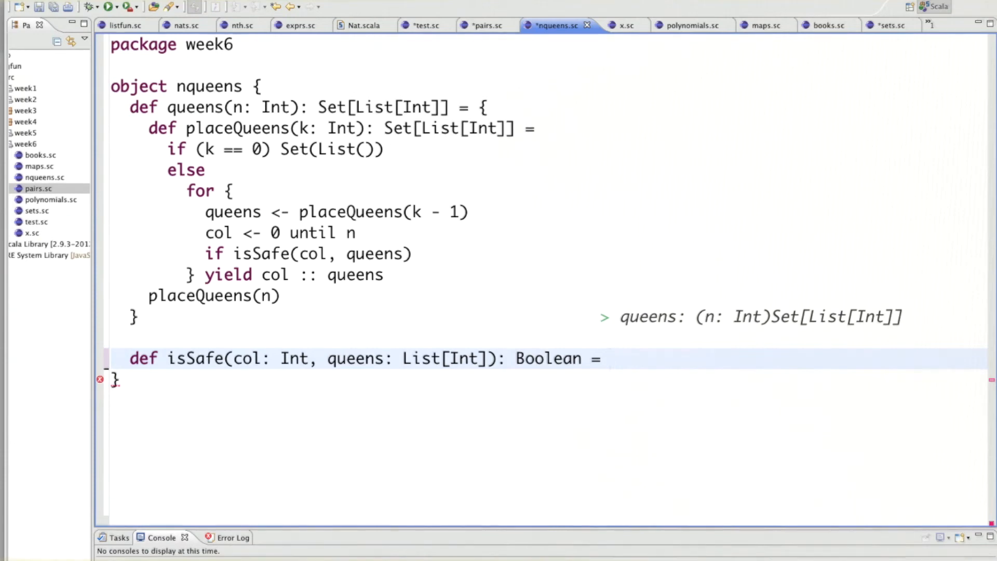
Step: Open a braced isSafe body whose first line is val row = queens.length
click(611, 358)
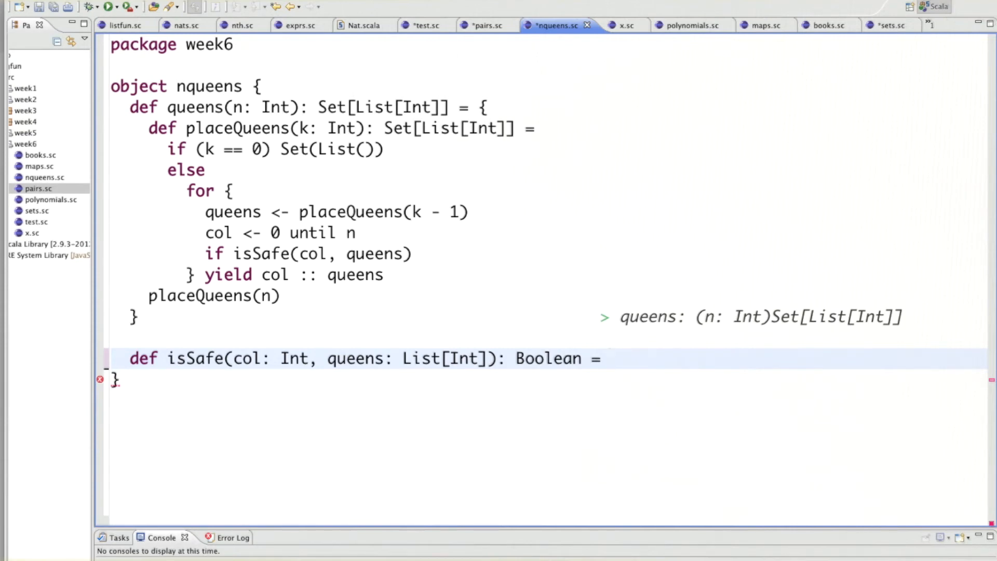
click(610, 357)
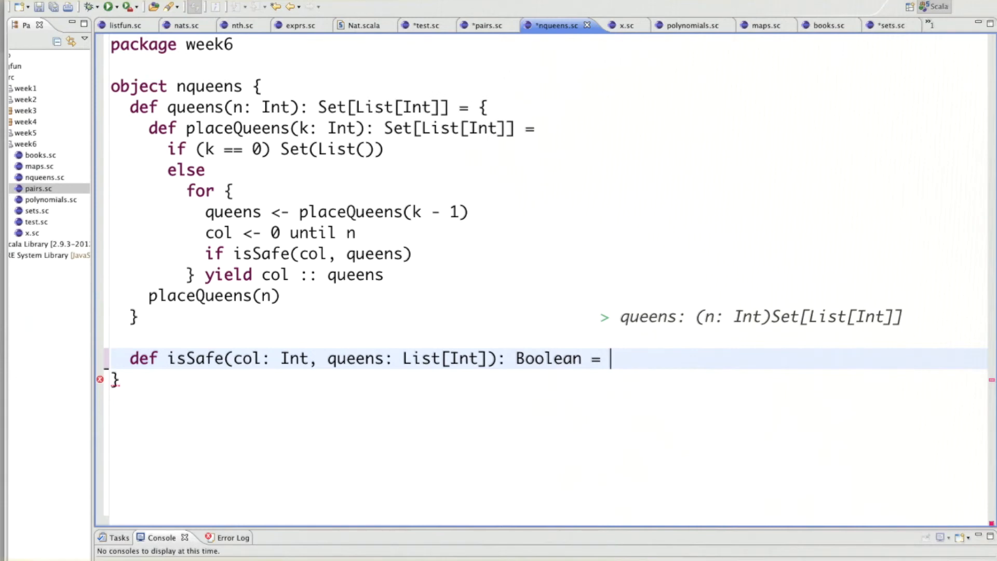
text({)
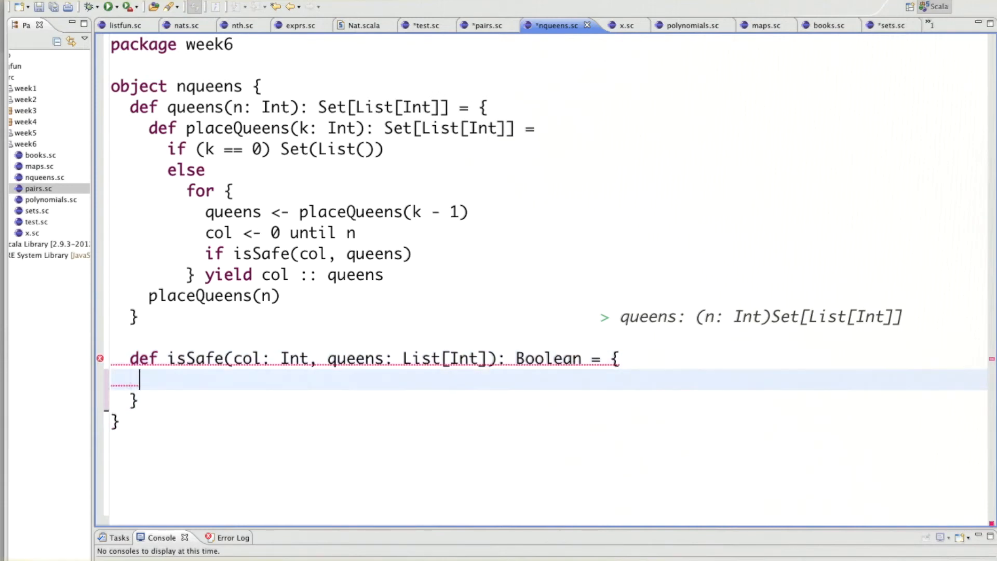
text(val row)
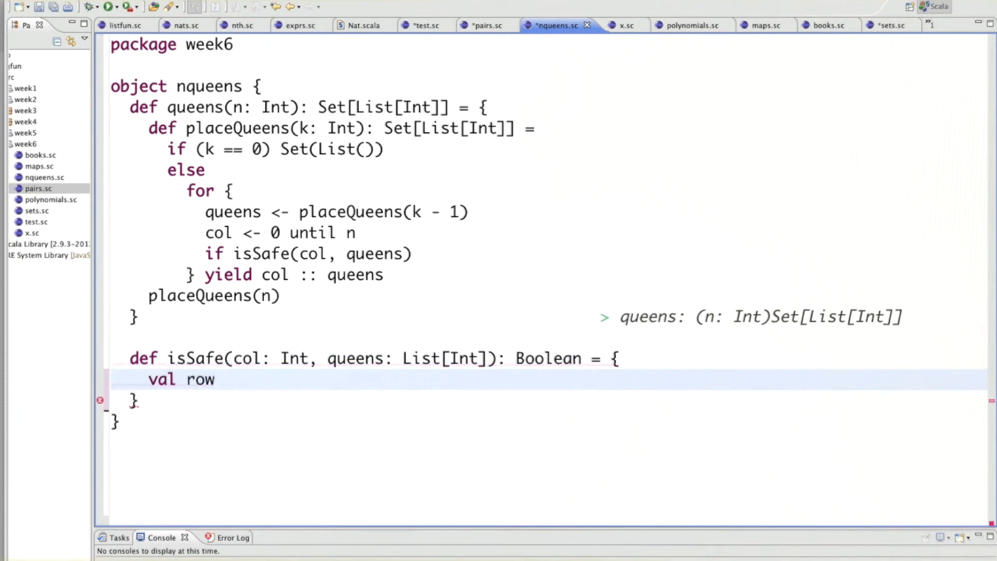
text(= qu)
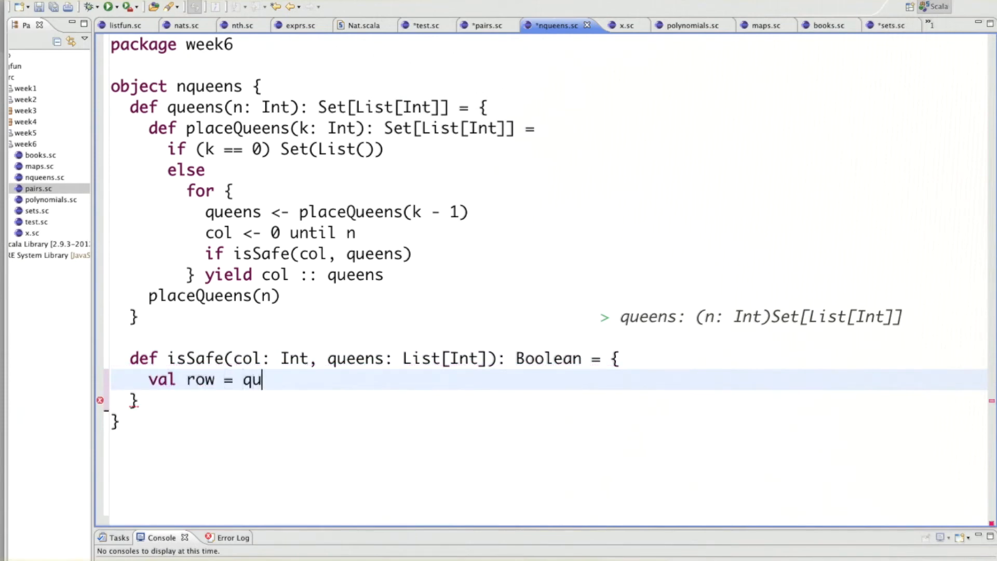
text(eens.l)
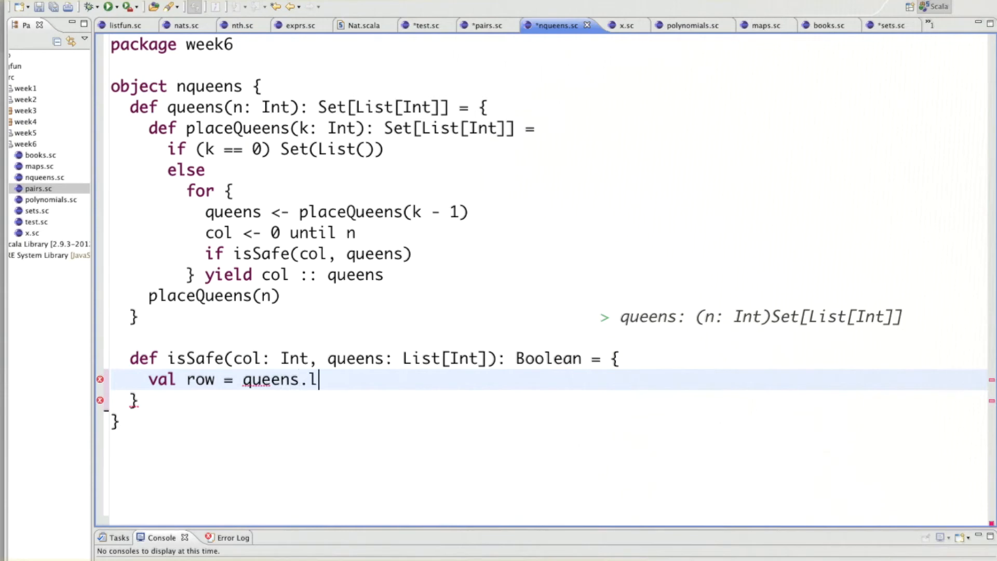
text(ength)
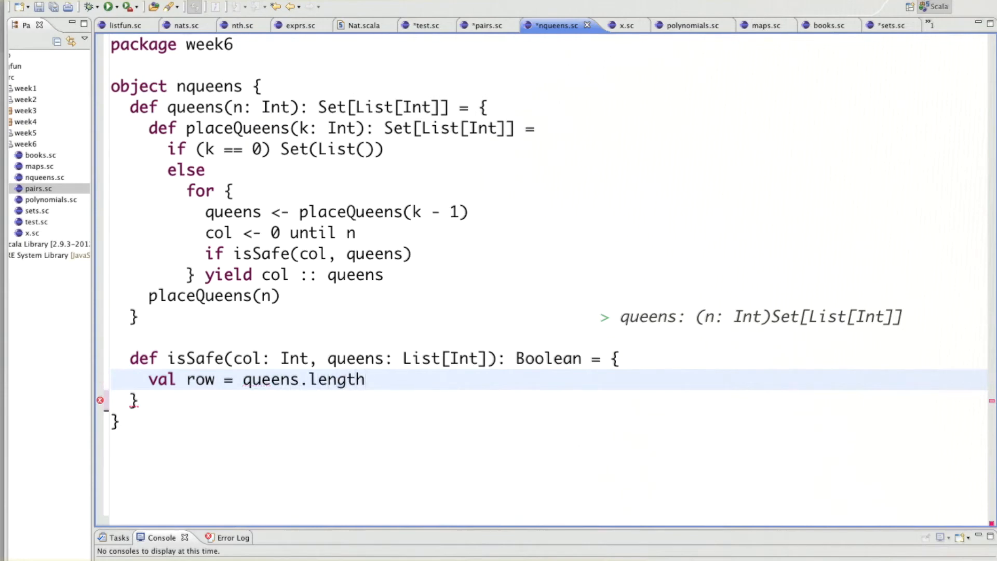
click(366, 380)
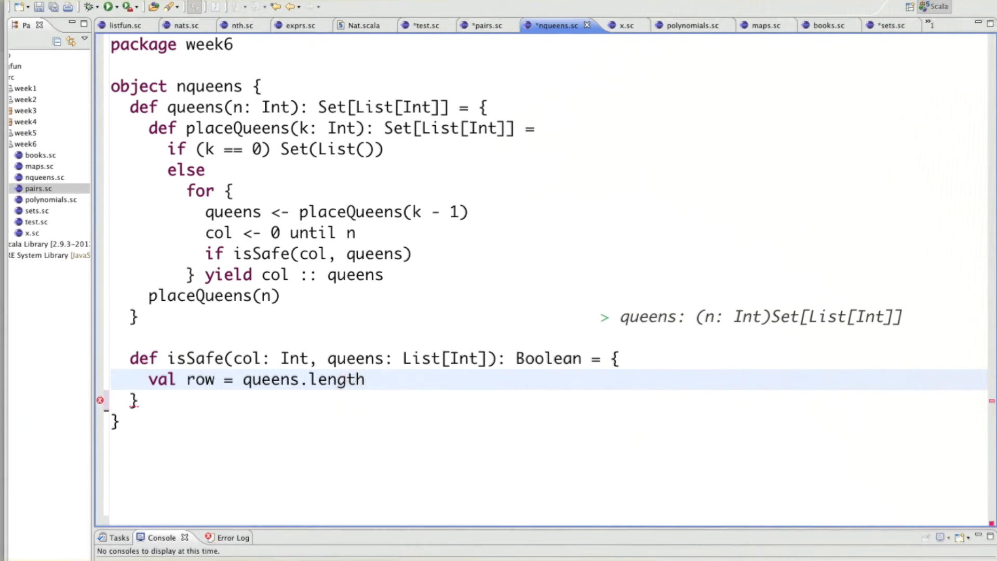
click(365, 380)
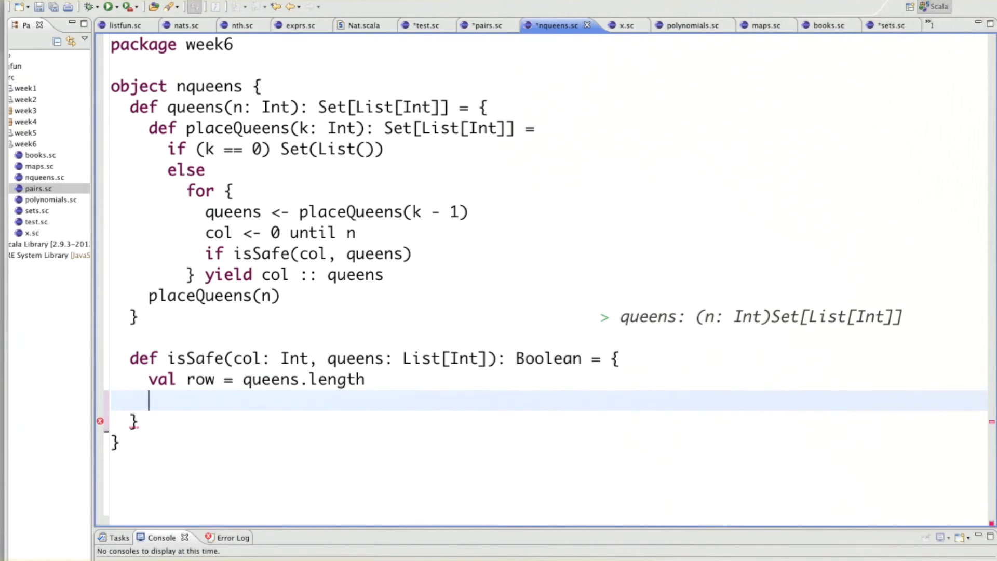
Step: Define val queensWithRow = (row - 1 to 0 by -1) zip queens in isSafe
text(()
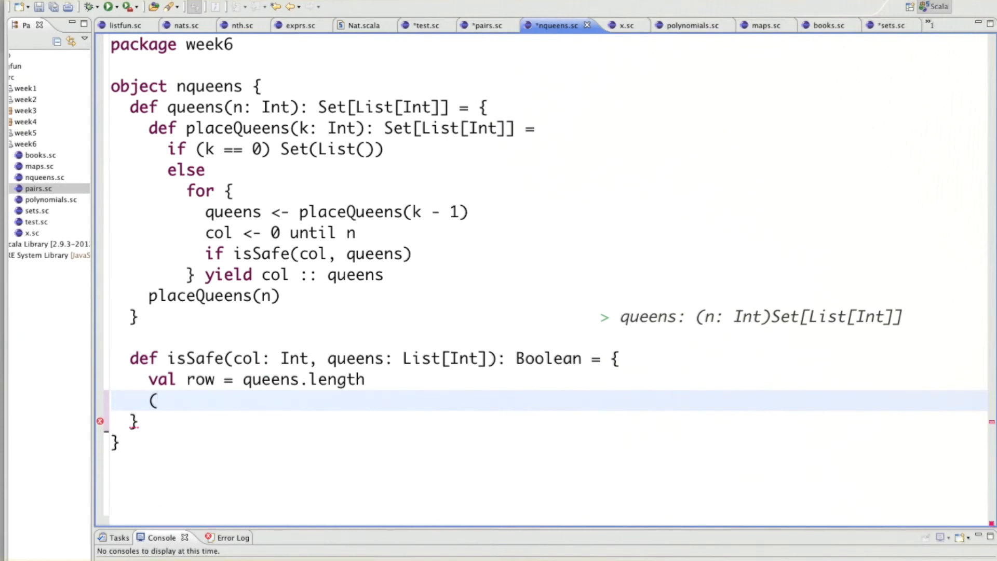
text(ro)
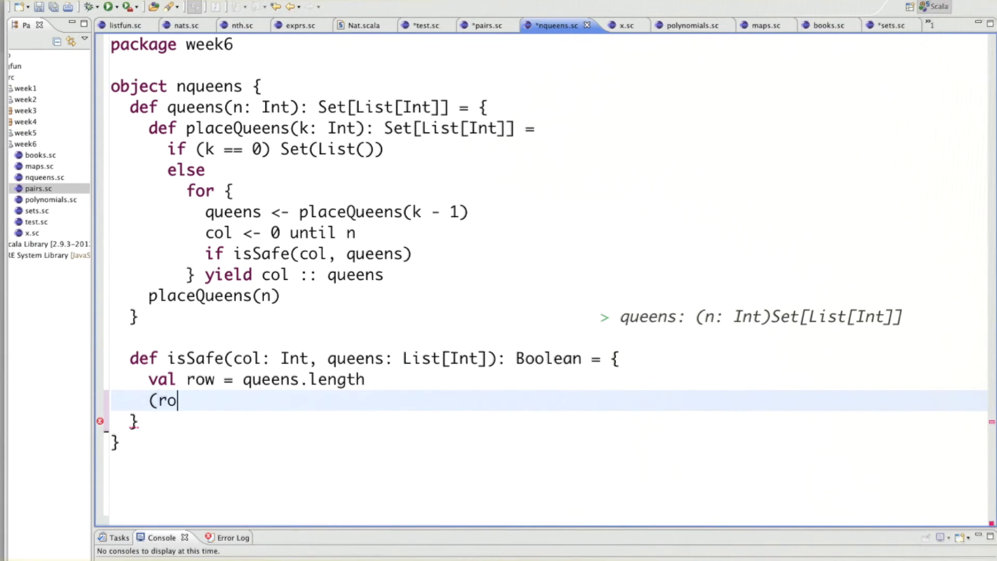
text(w - 1 to 0)
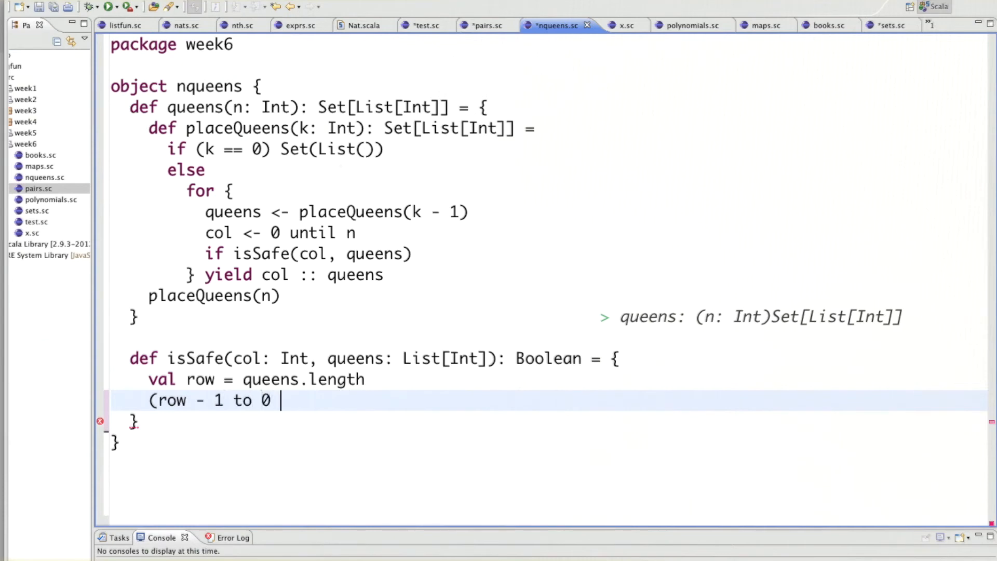
text(by -1)
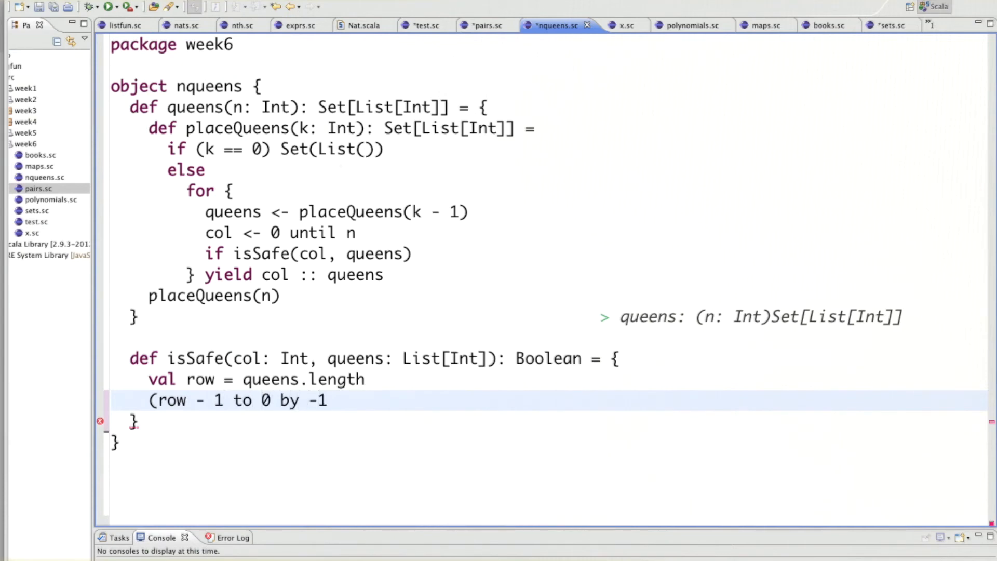
click(328, 400)
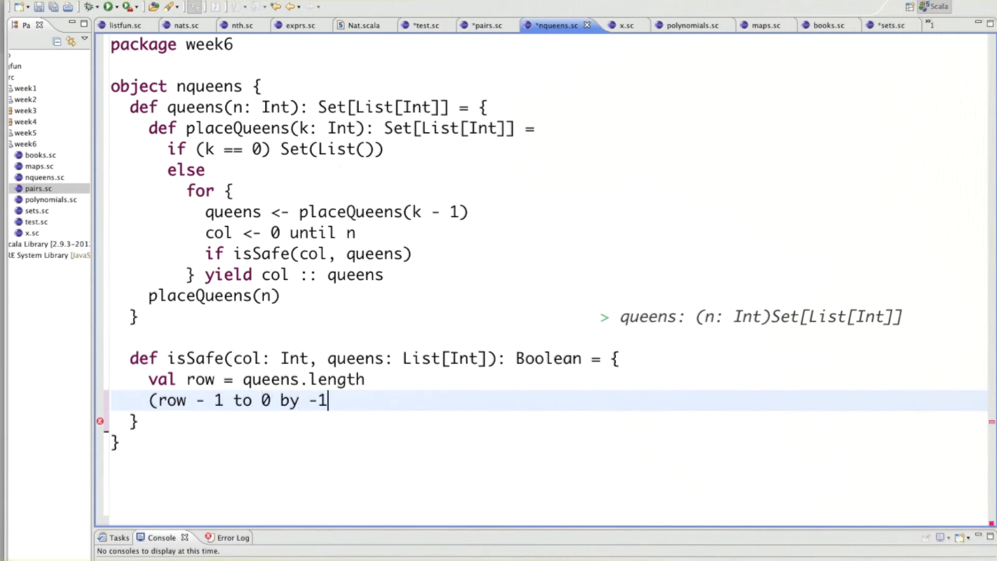
text() zip)
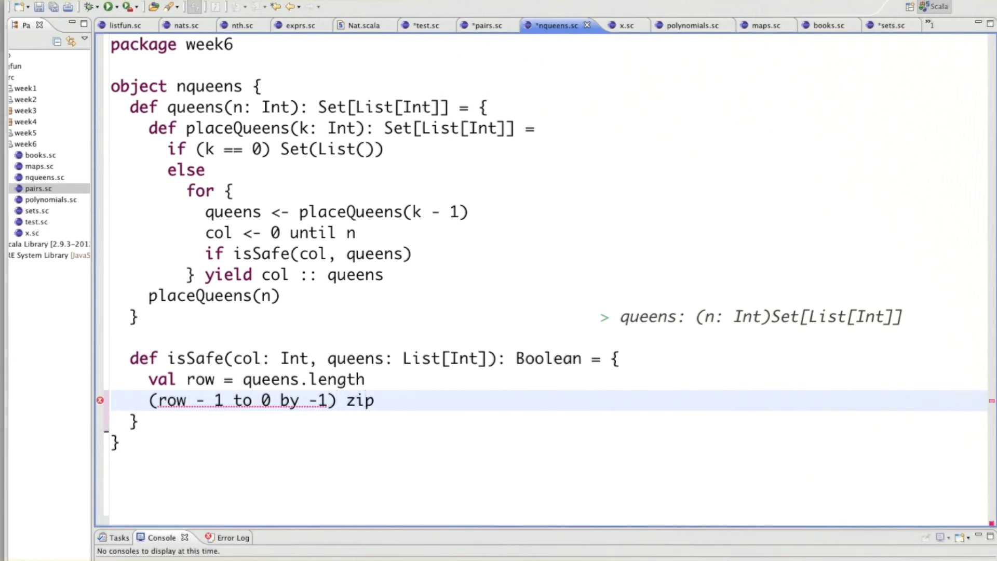
text(queens)
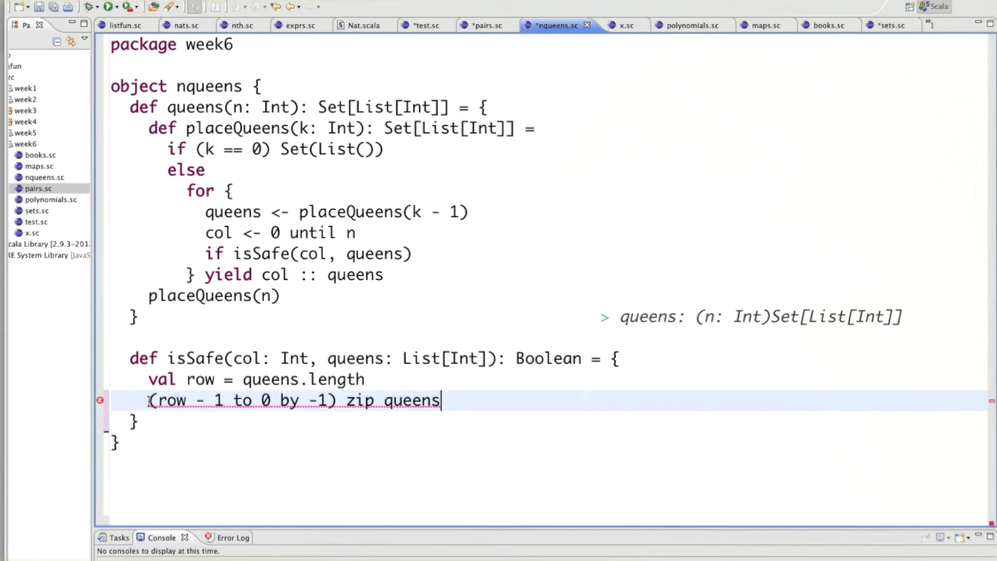
text(val queensWithRow =)
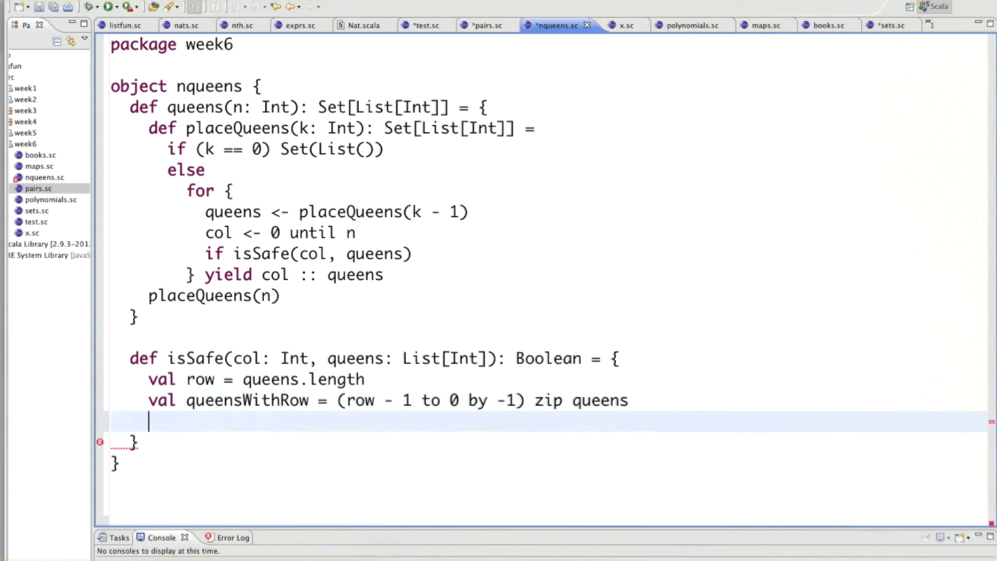
Step: Start queensForRow forall { case (r, c) => col != c } in isSafe
text(queensFor)
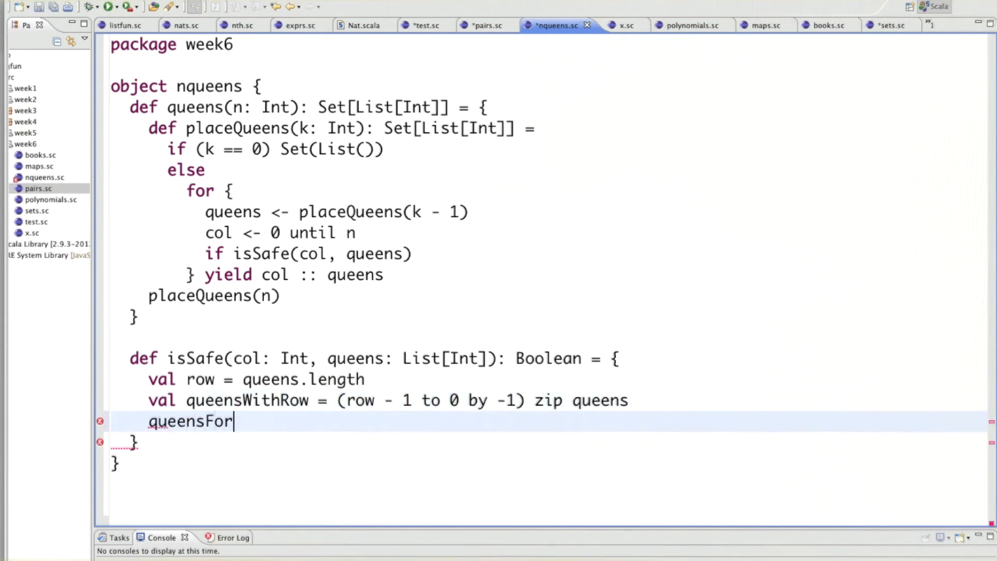
text(Row)
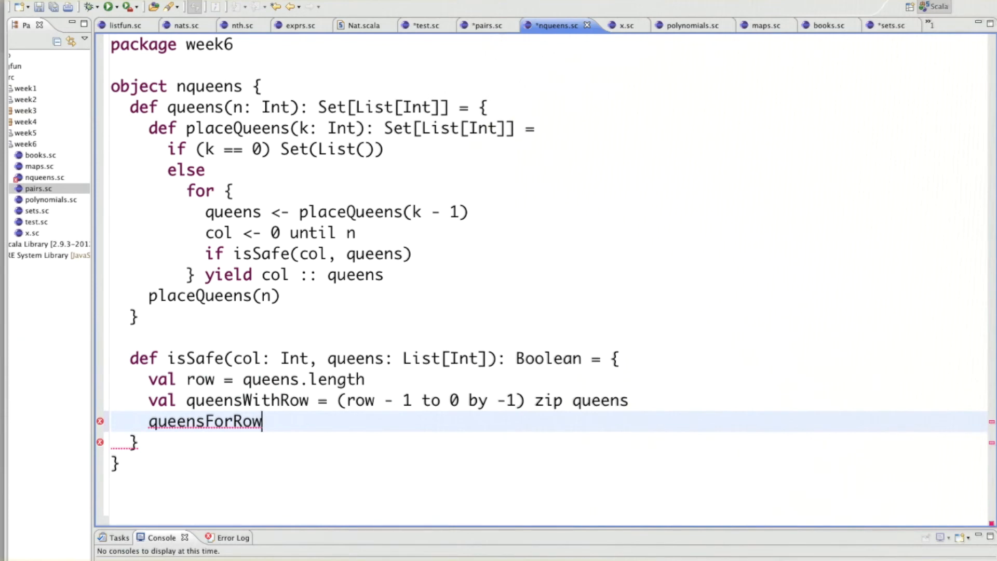
text(forall {)
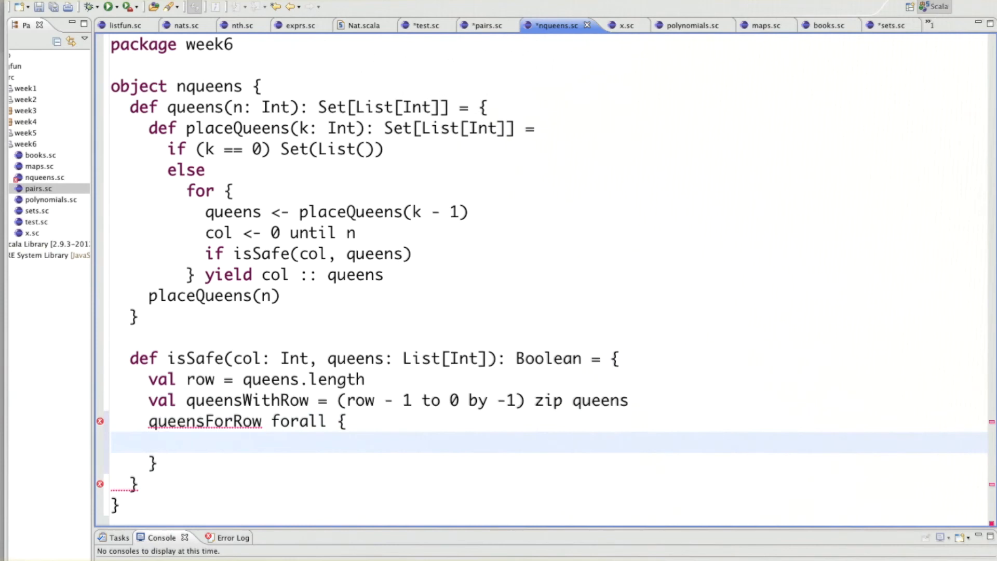
text(case ()
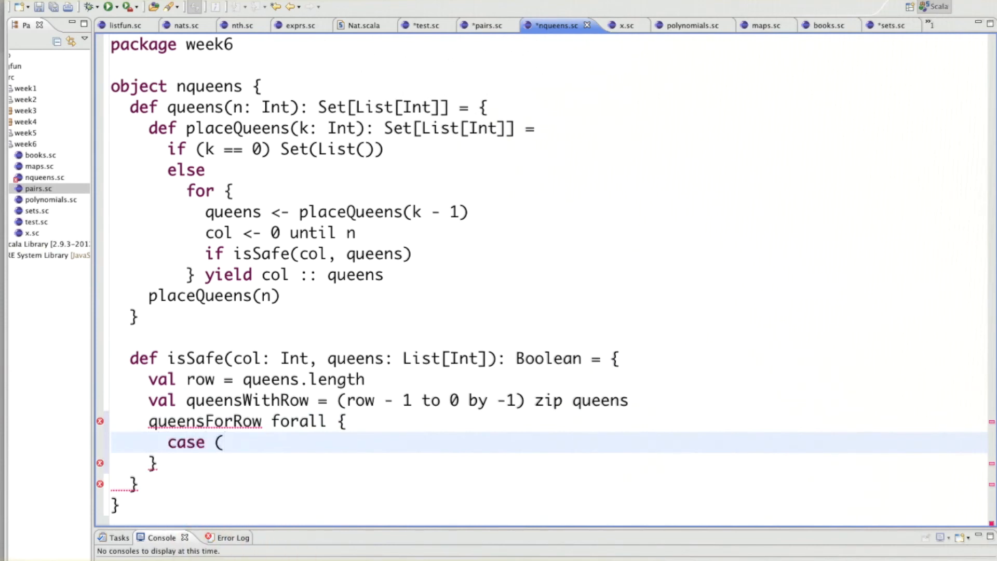
text(r, c) =)
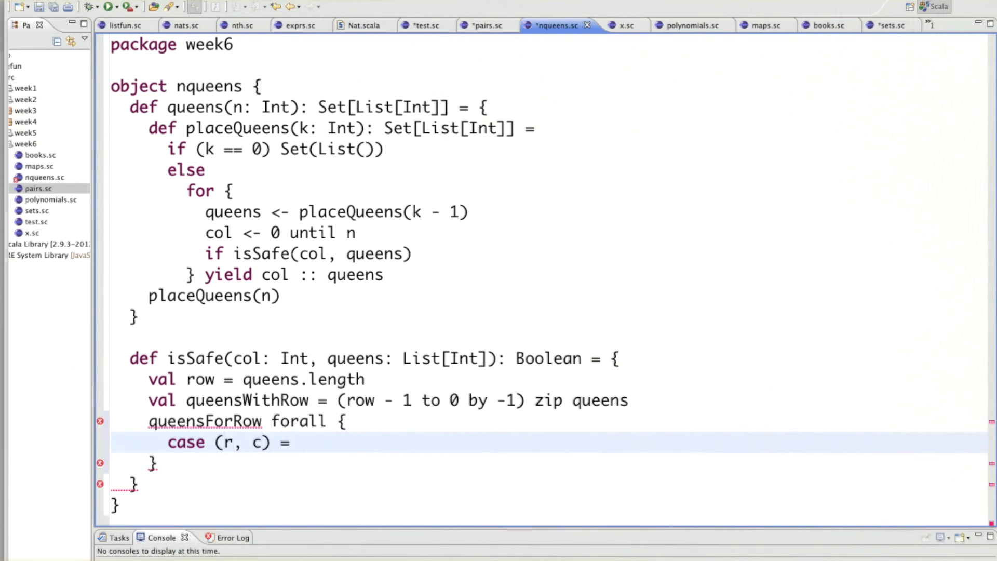
text(>)
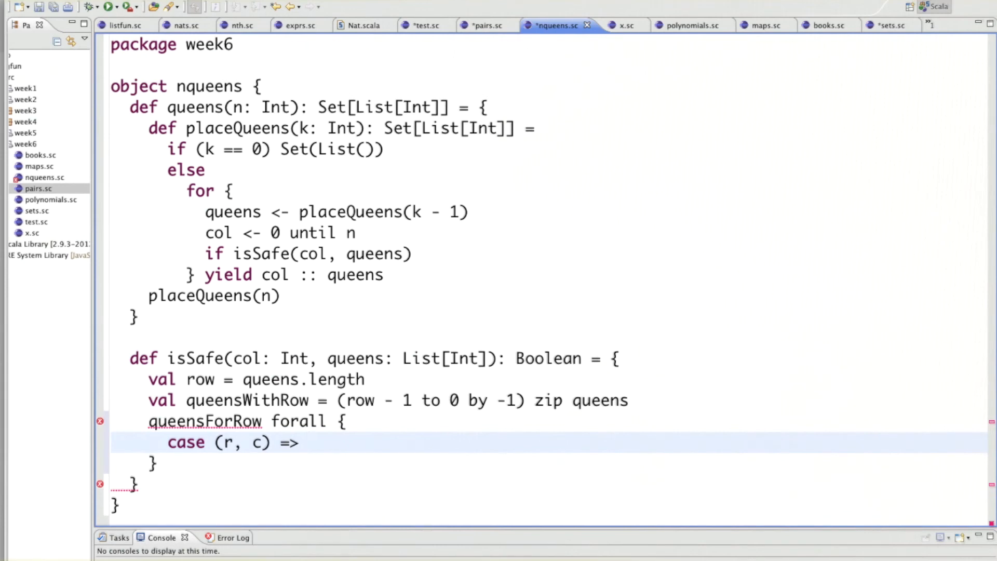
text(col)
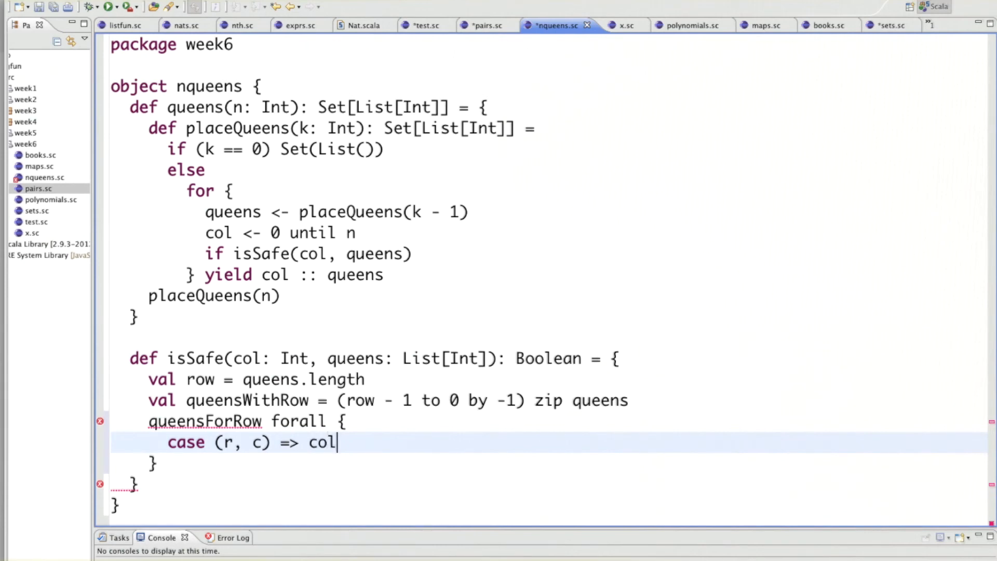
text(!= c &&)
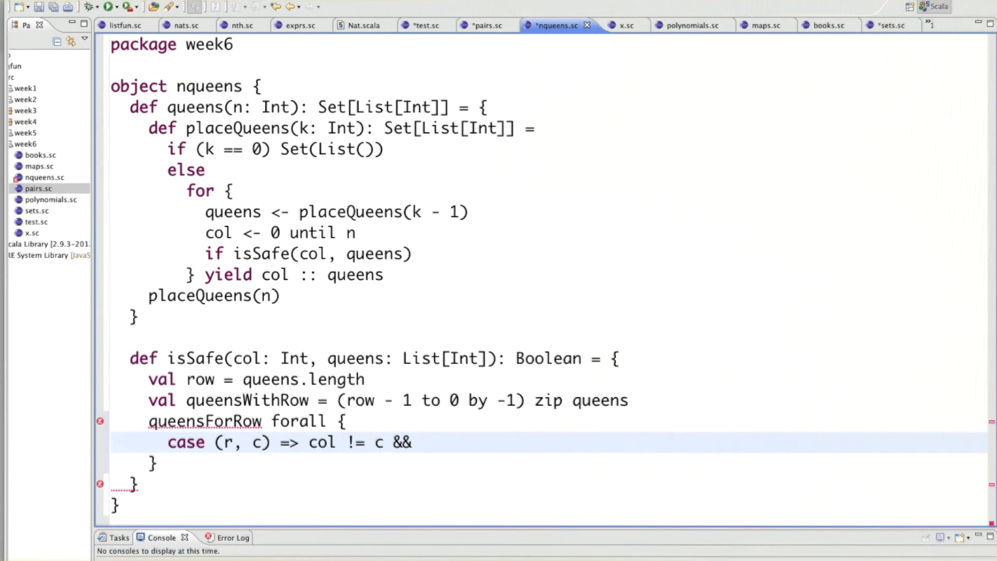
Step: Extend the case body with math.abs(col - c) != row - r and save the worksheet
text(math)
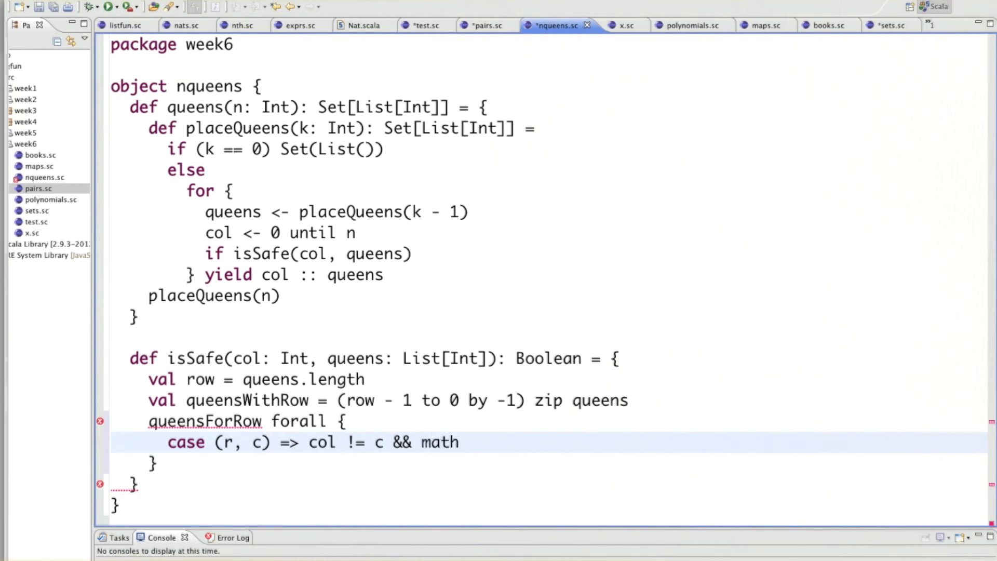
text(.abs(col)
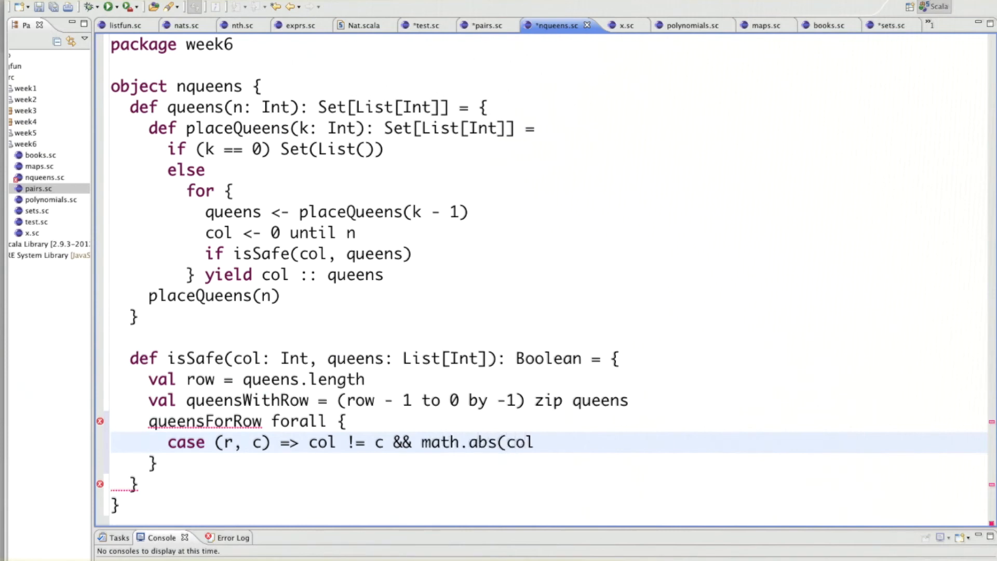
text(- c))
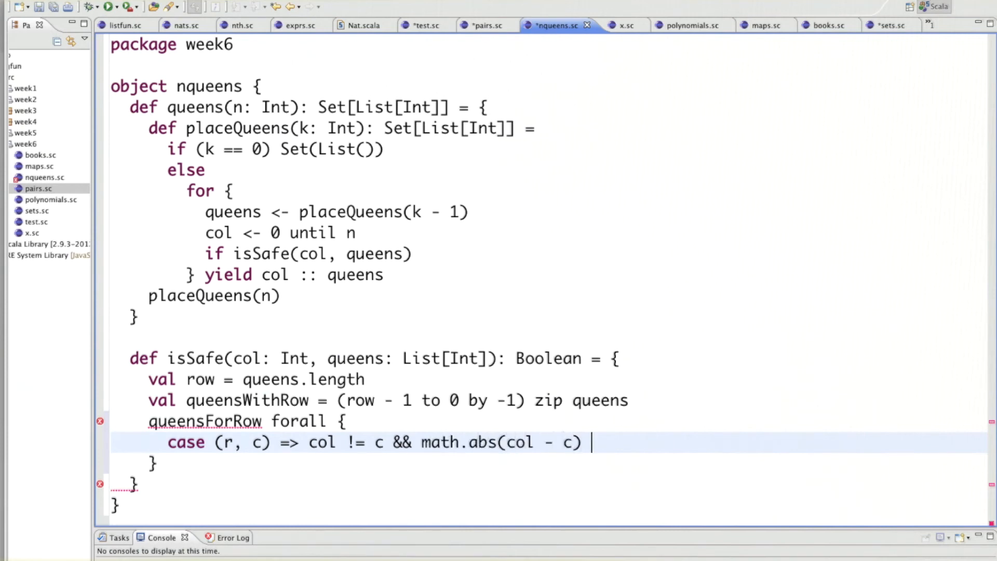
text(!)
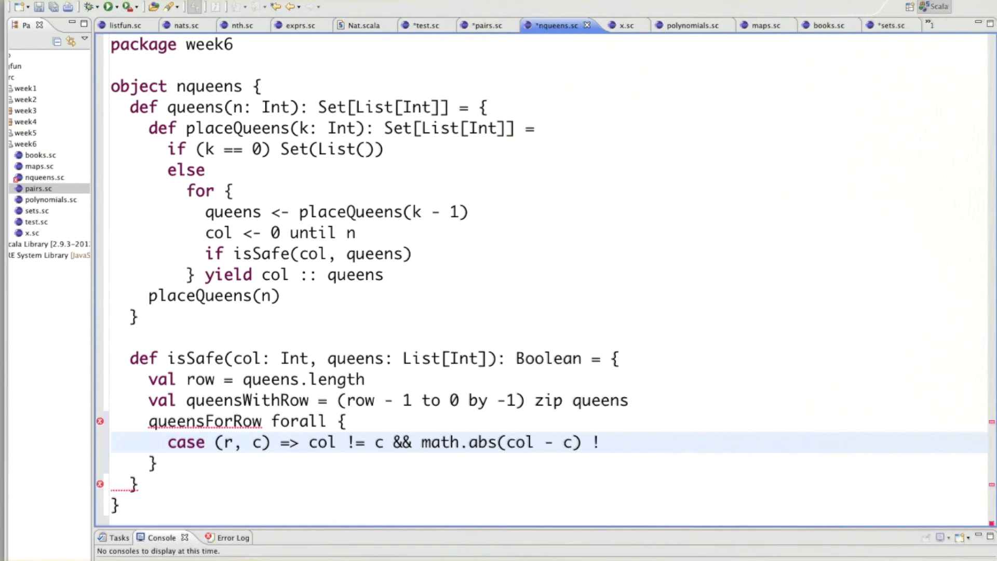
text(= row)
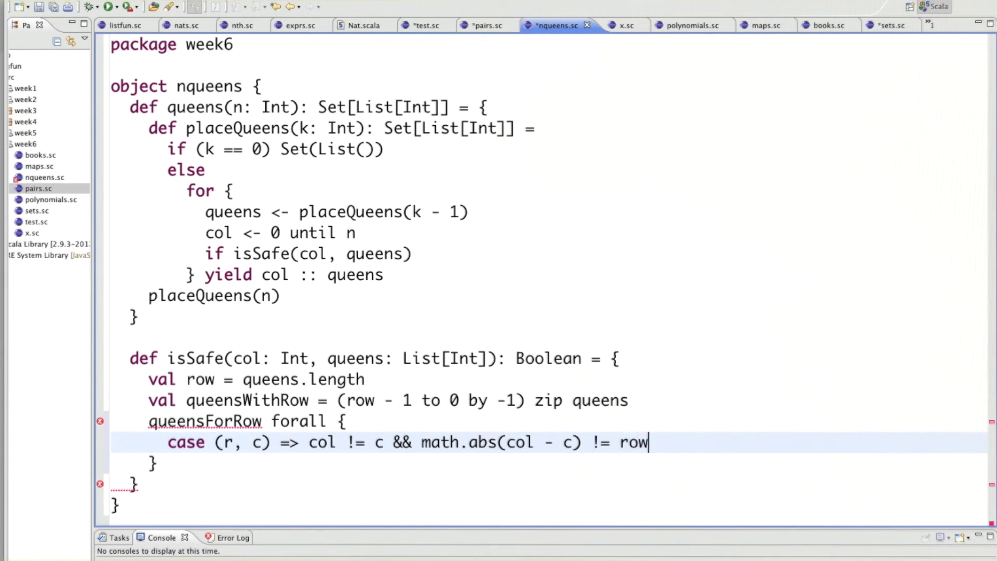
text(- r)
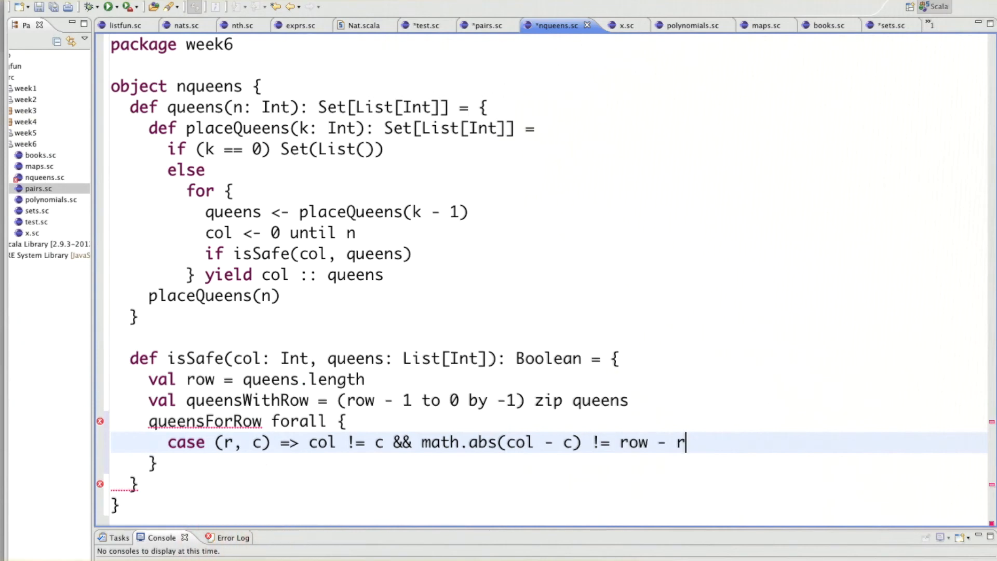
key(ctrl+s)
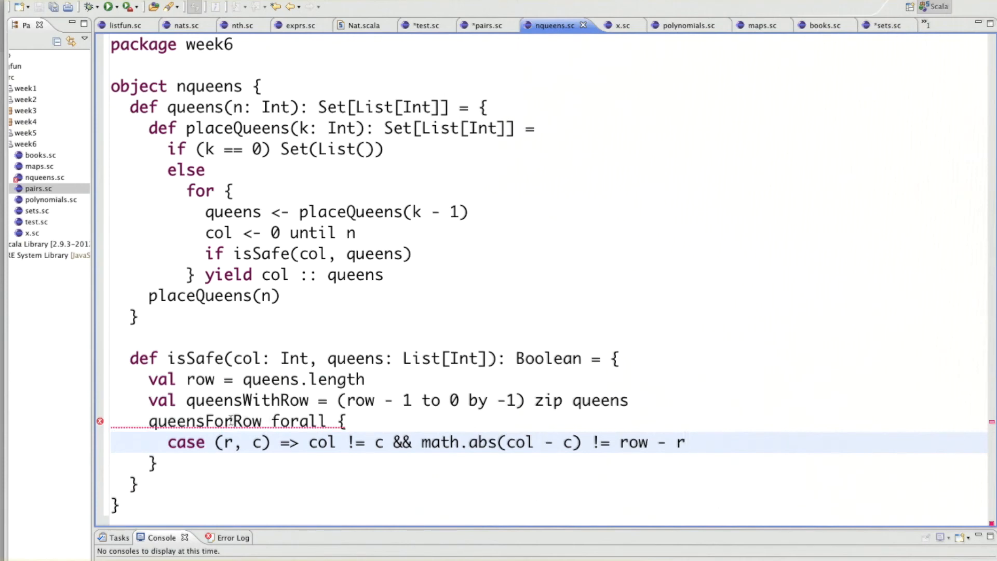
Step: Rename queensForRow to queensWithRow and append queens(4) to the worksheet
text(queensWithRow)
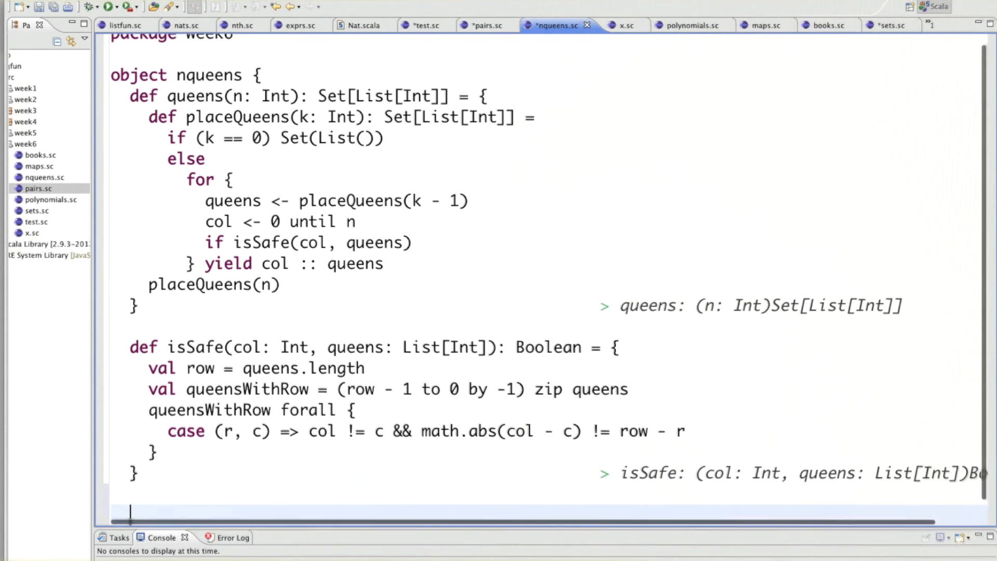
text(queens(4)
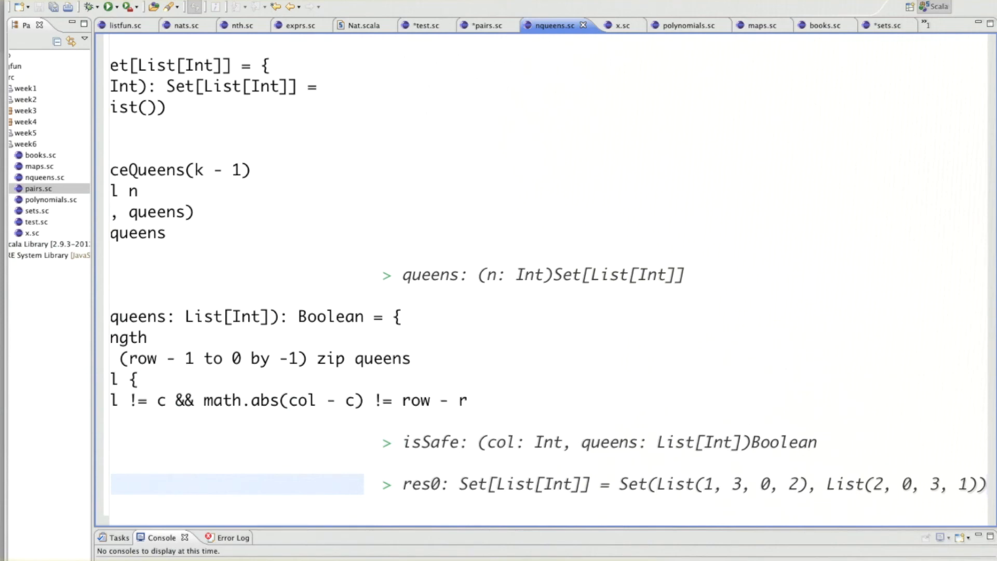
mouse_move(149, 481)
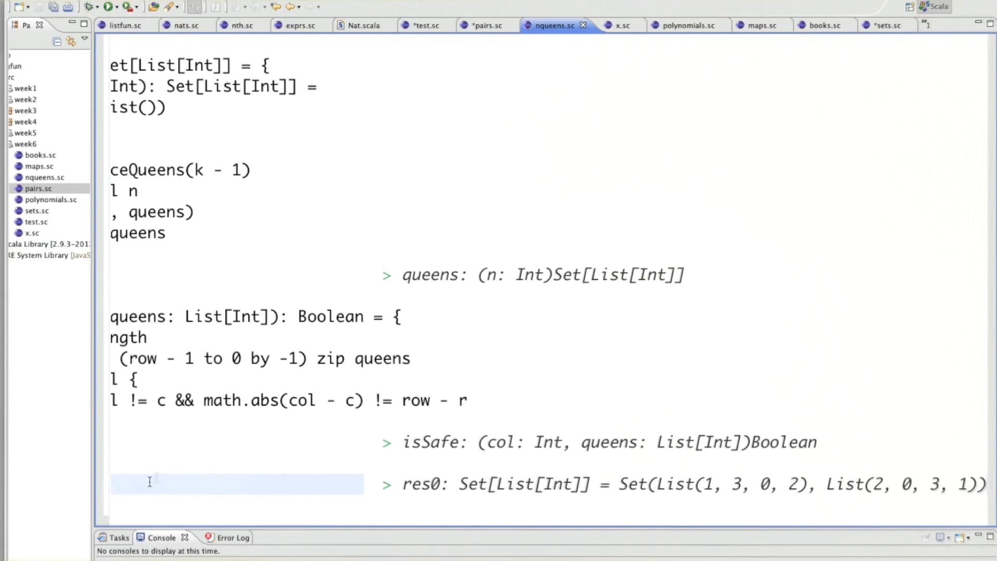
mouse_move(150, 480)
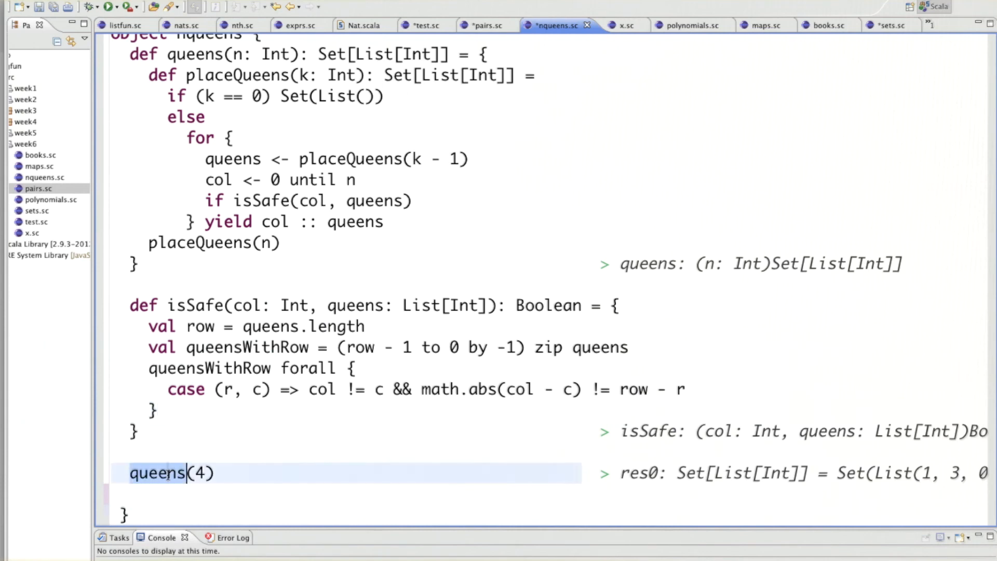
Step: Change the worksheet's test line to queens(4) map show
scroll(down, 3)
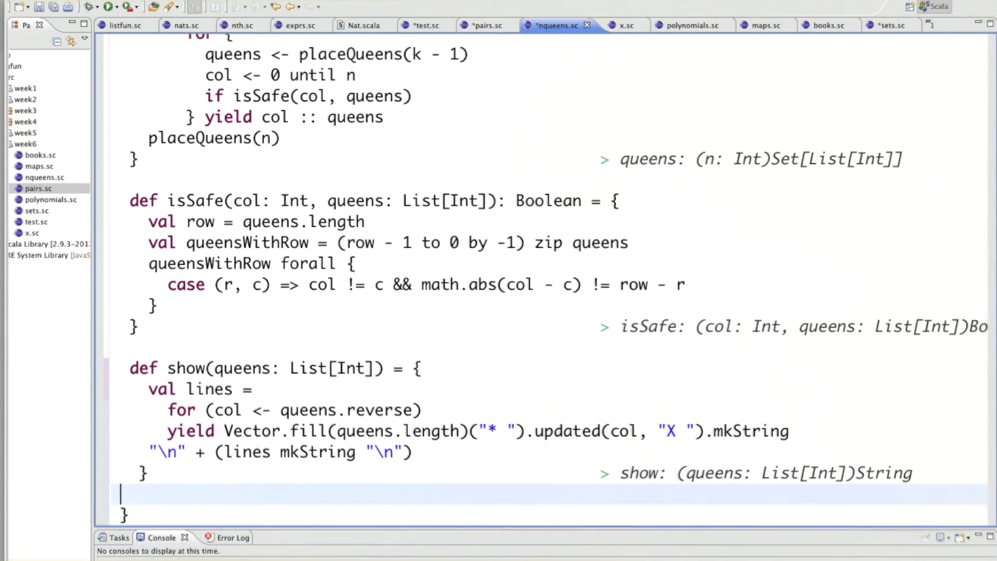
text(queen)
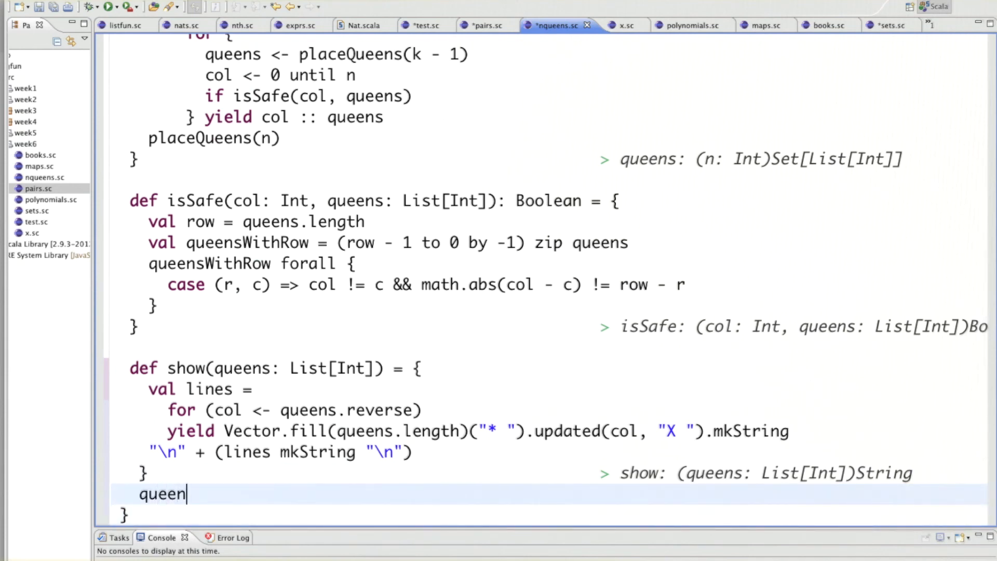
text(s(4) map)
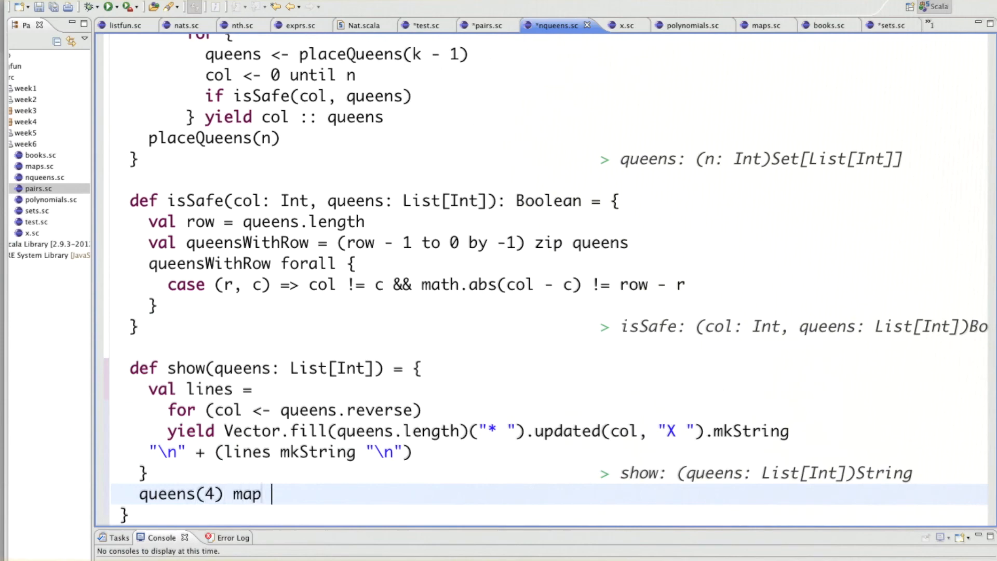
text(show)
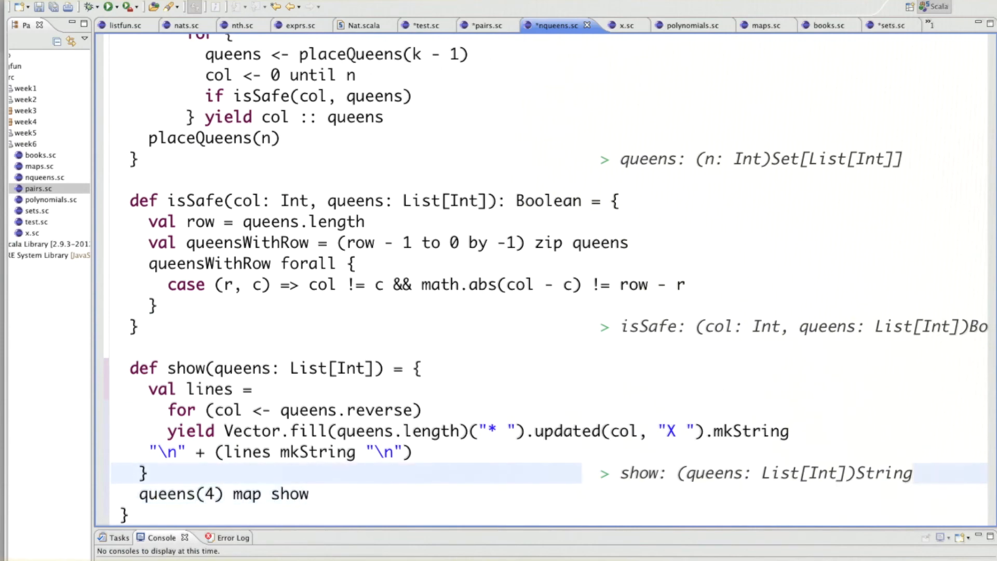
scroll(up, 3)
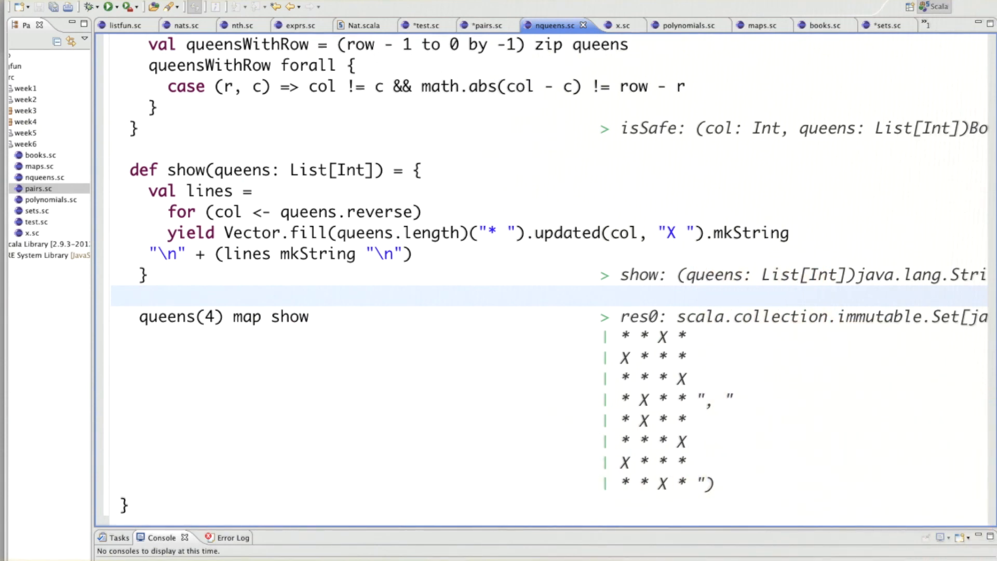
click(140, 297)
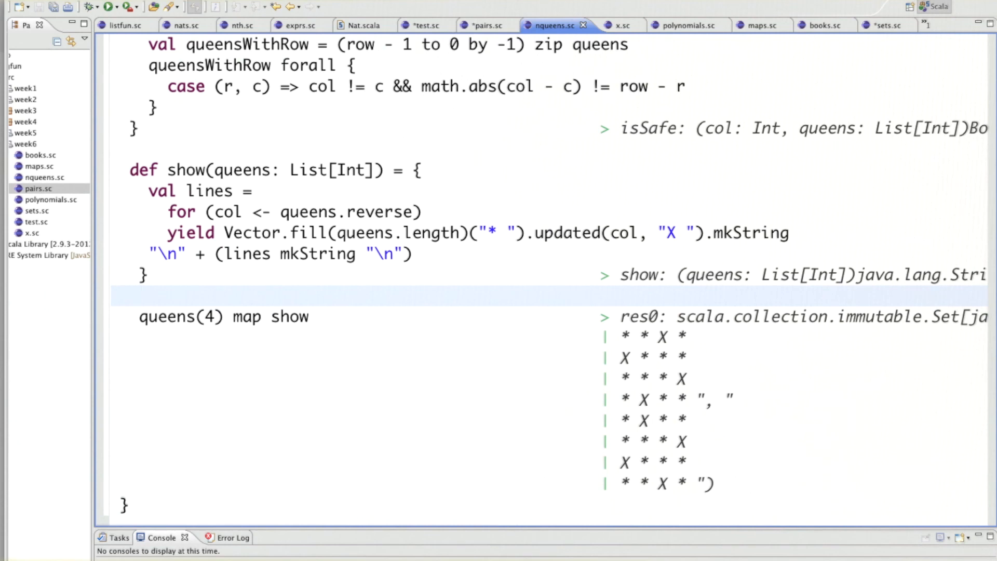
click(140, 296)
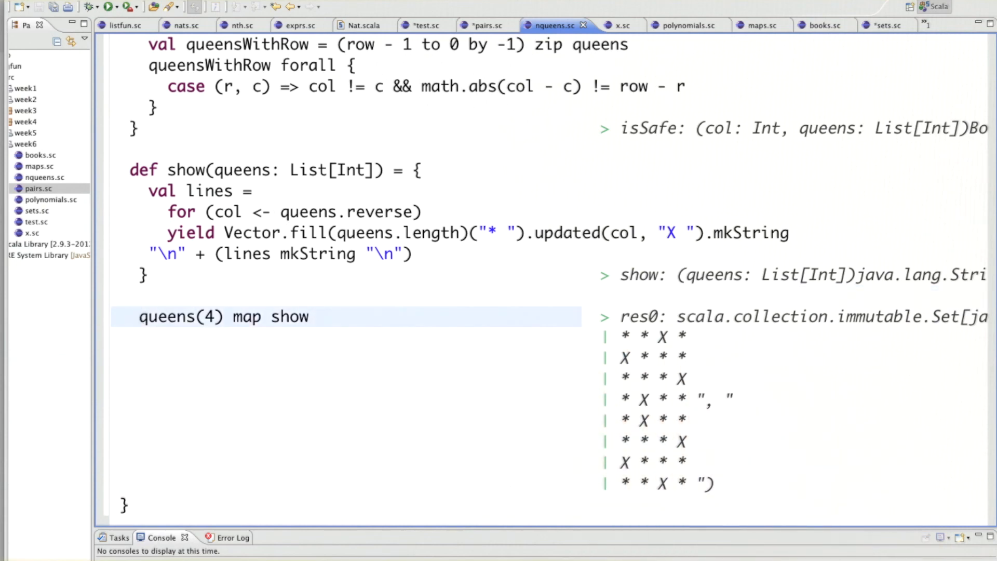
Step: Wrap the expression as (queens(4) map show) mkString "\n"
text(()
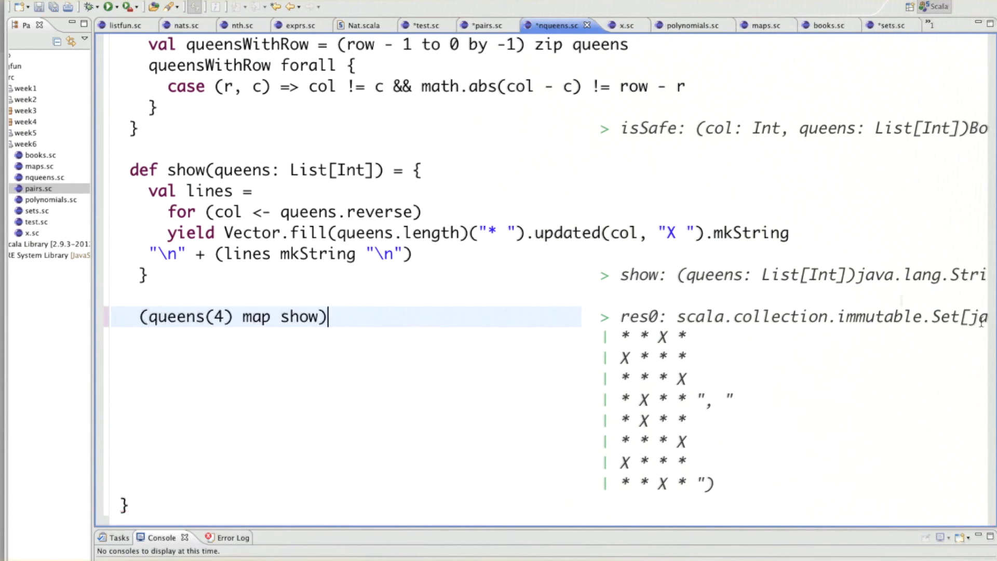
text(.)
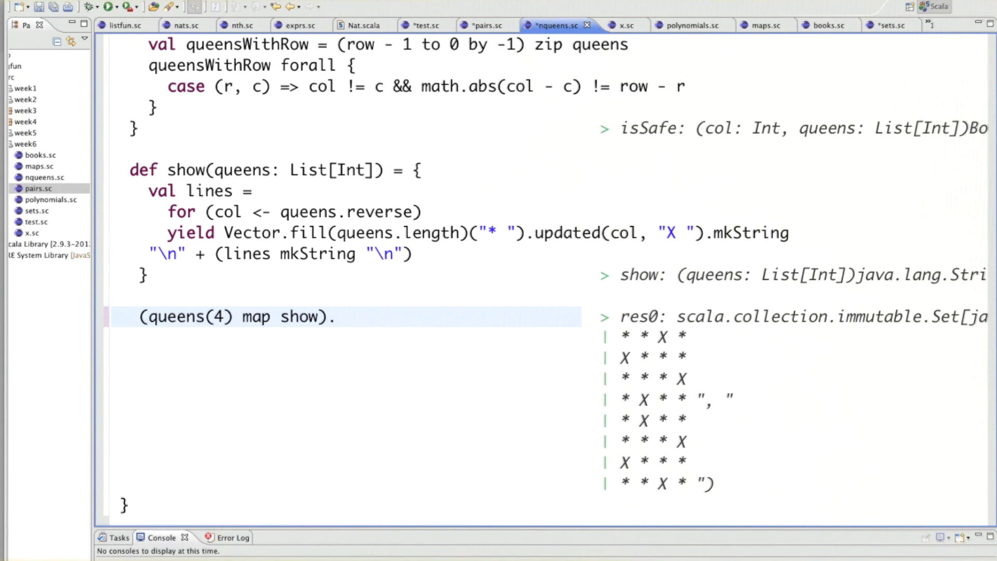
text(.mk)
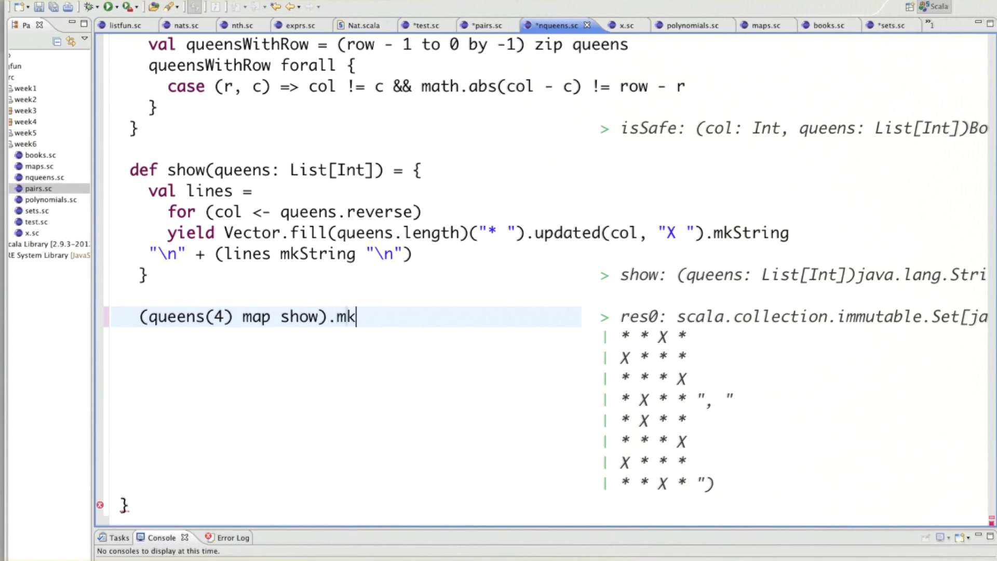
text(String)
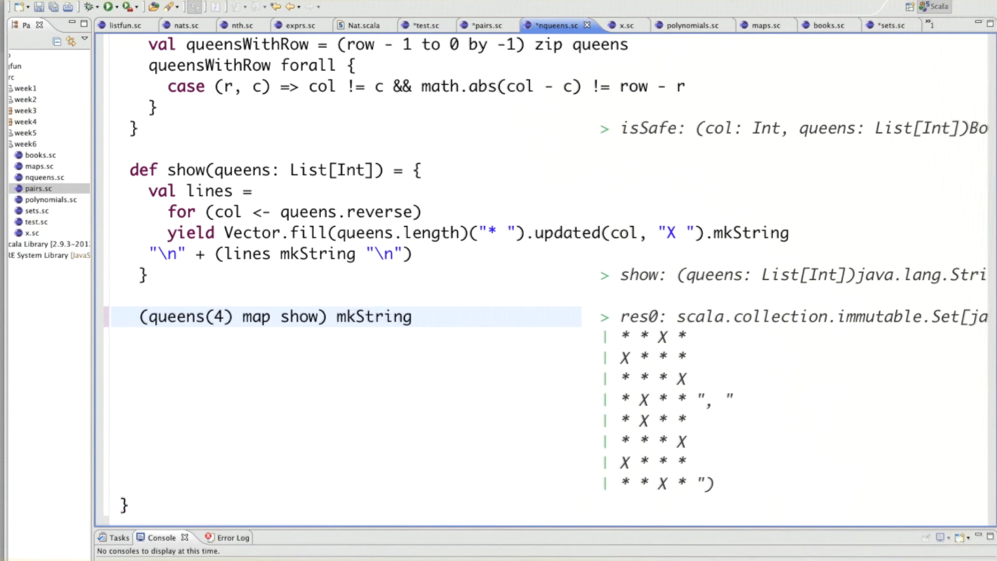
text("\n")
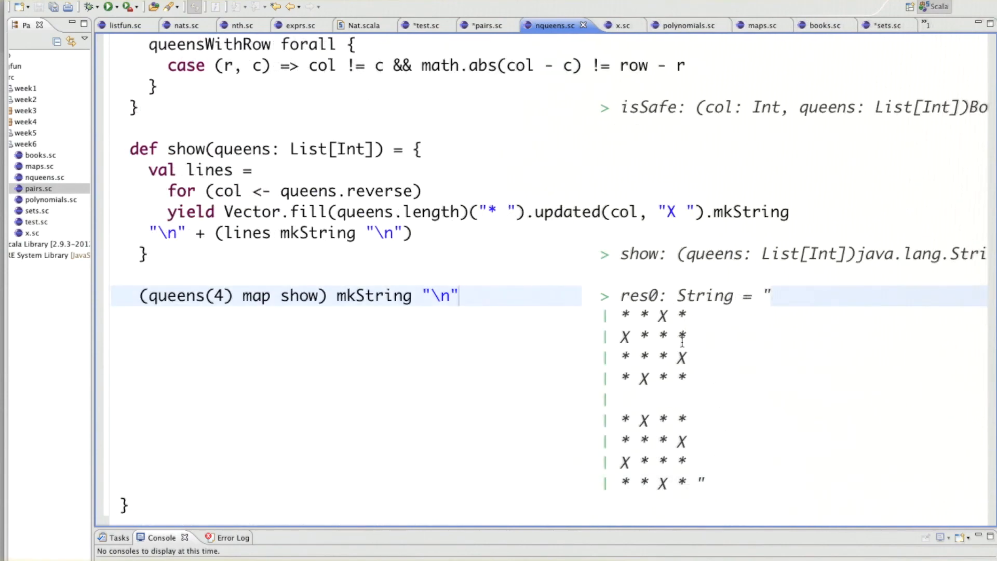
mouse_move(677, 356)
text(8)
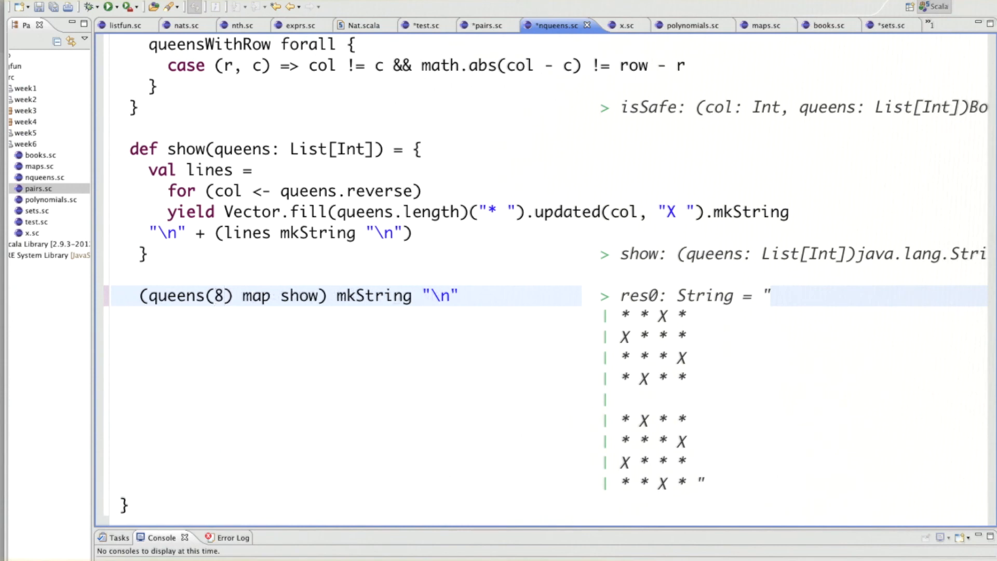
Step: Begin appending take after queens(8) to limit the displayed solutions
click(243, 295)
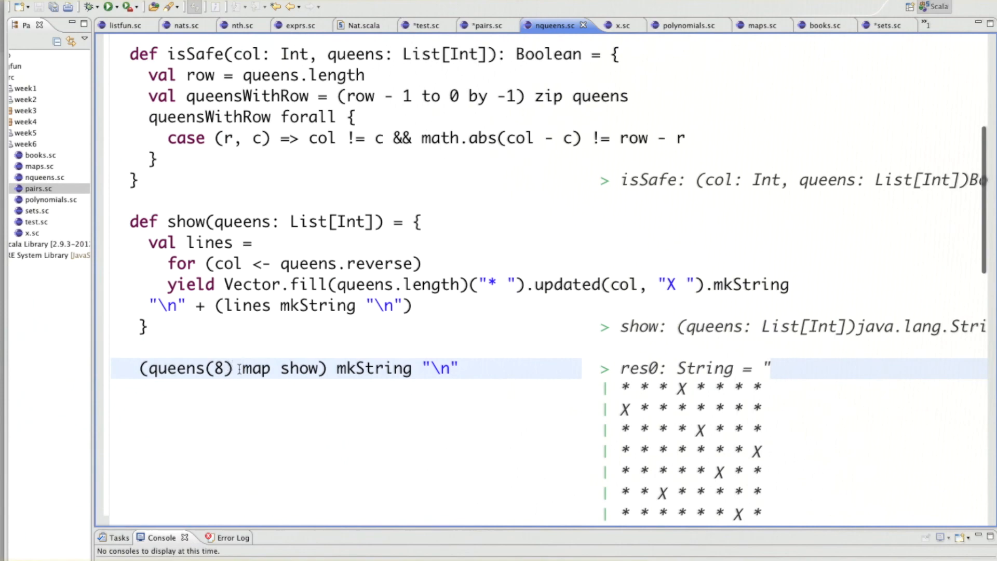
text(tak)
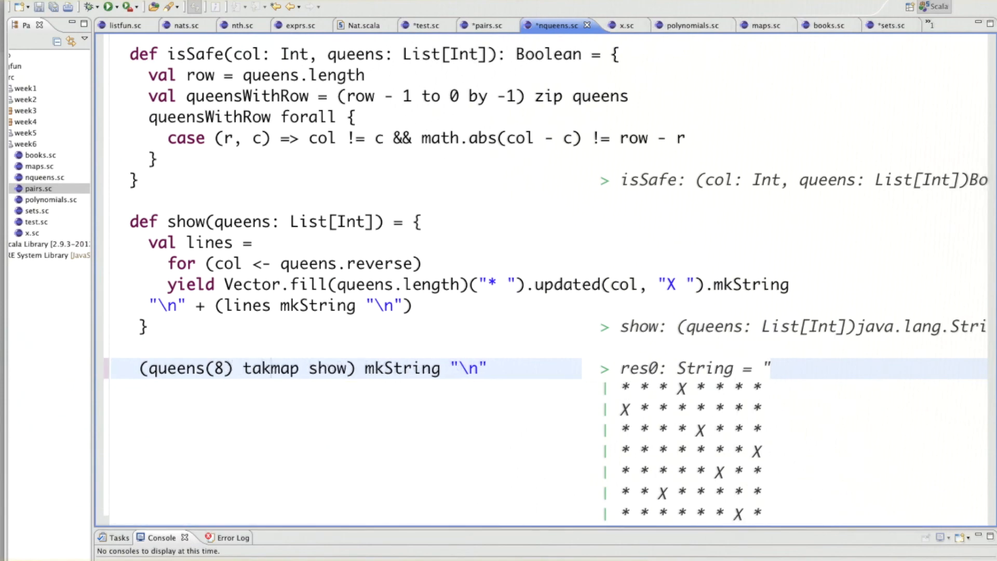